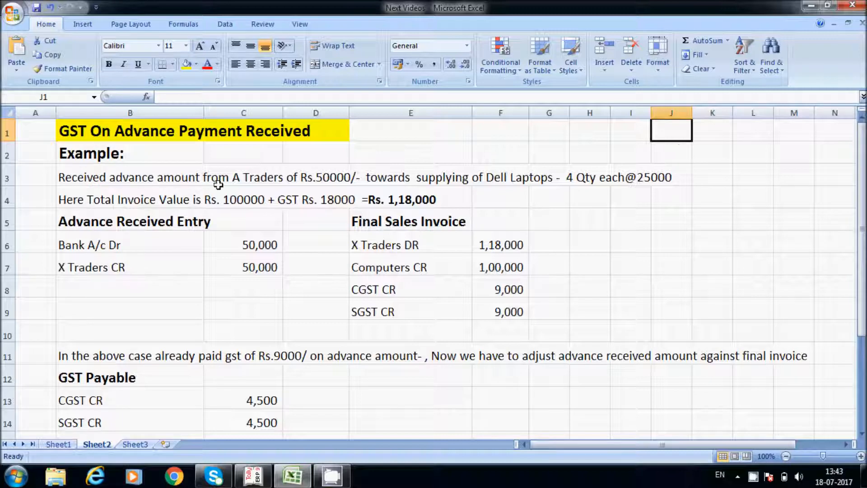
pyautogui.moveTo(357, 177)
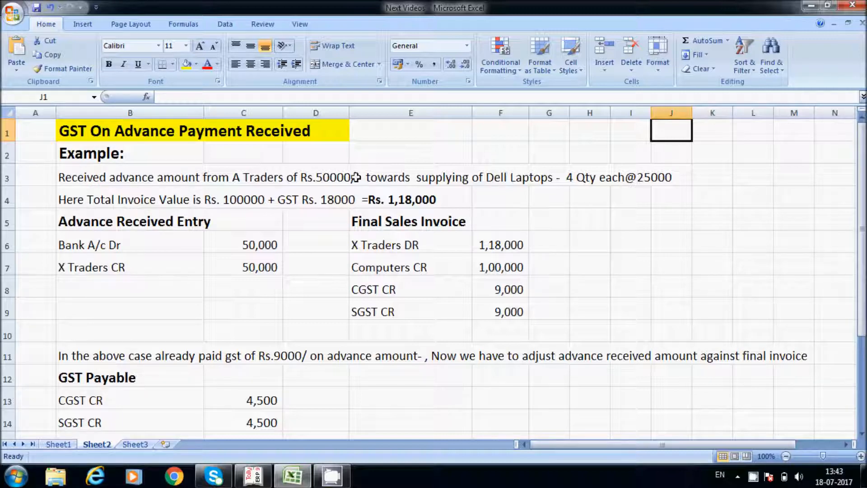
pyautogui.moveTo(172, 222)
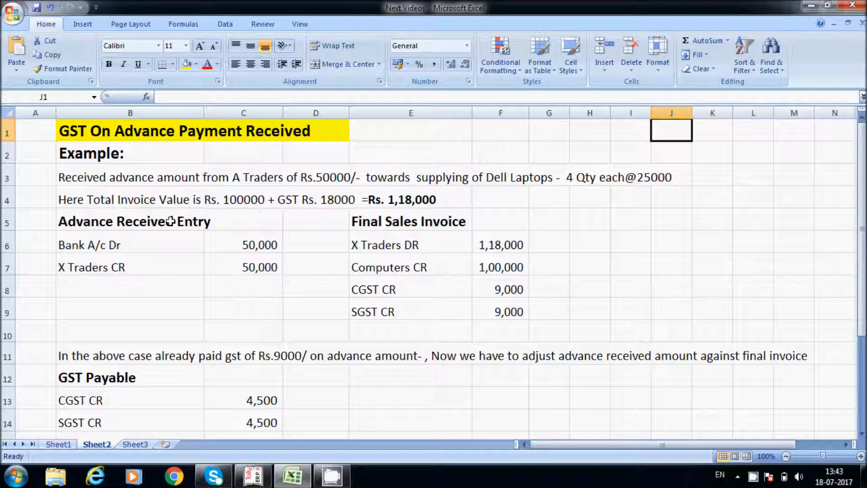
pyautogui.moveTo(335, 189)
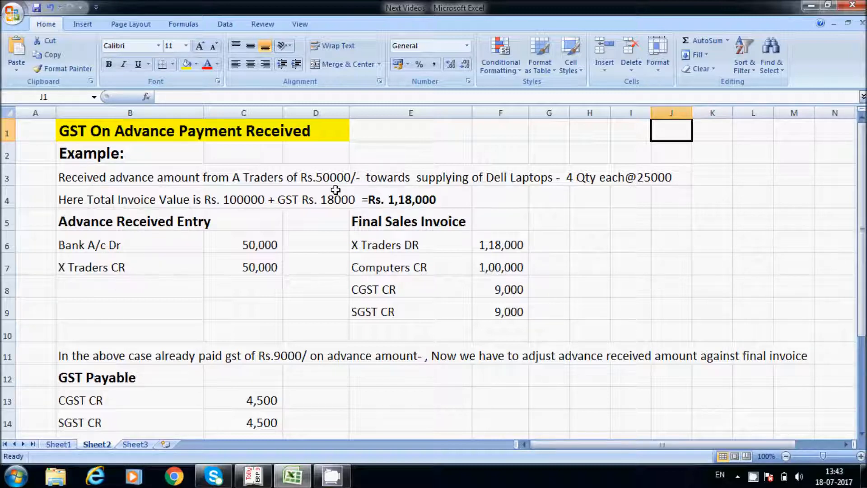
# Step: Review the advance entry (Rs. 18,000 GST, Rs. 1,18,000 total) and credit A Traders instead of X Traders
pyautogui.click(244, 199)
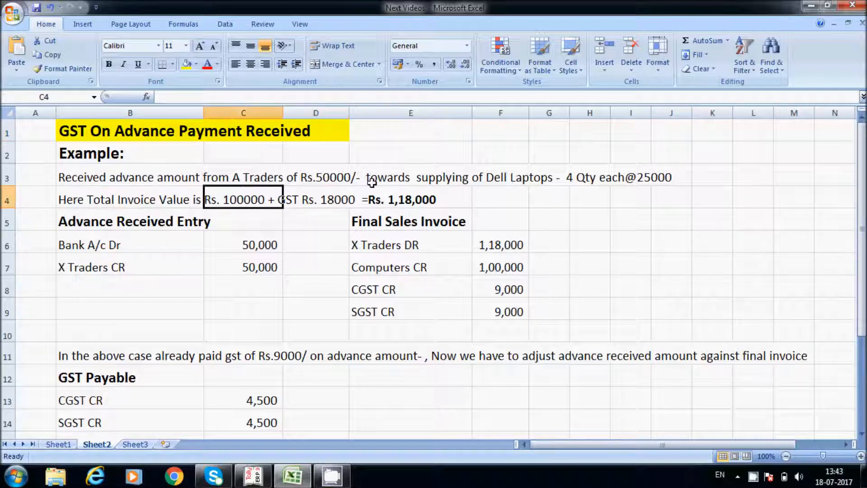
pyautogui.moveTo(591, 203)
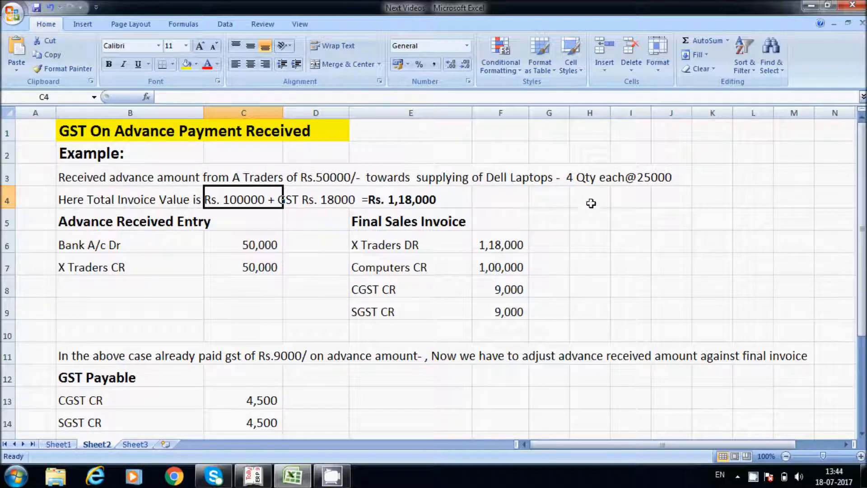
pyautogui.moveTo(575, 207)
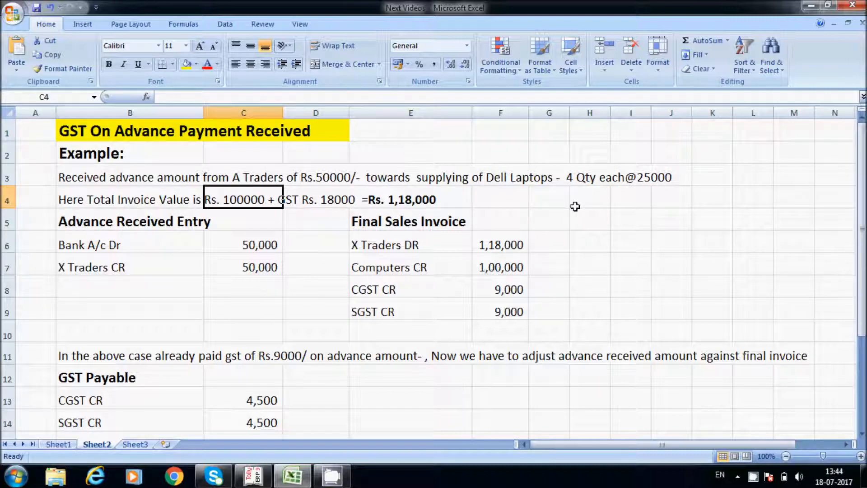
pyautogui.click(244, 177)
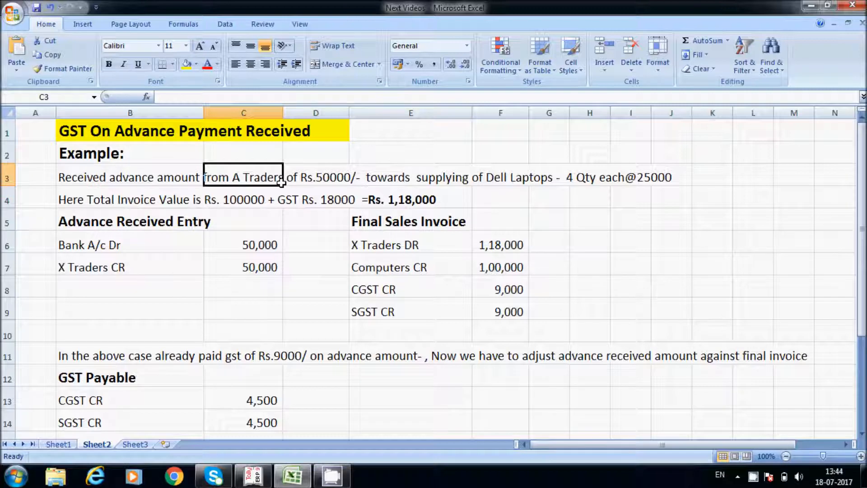
pyautogui.moveTo(86, 210)
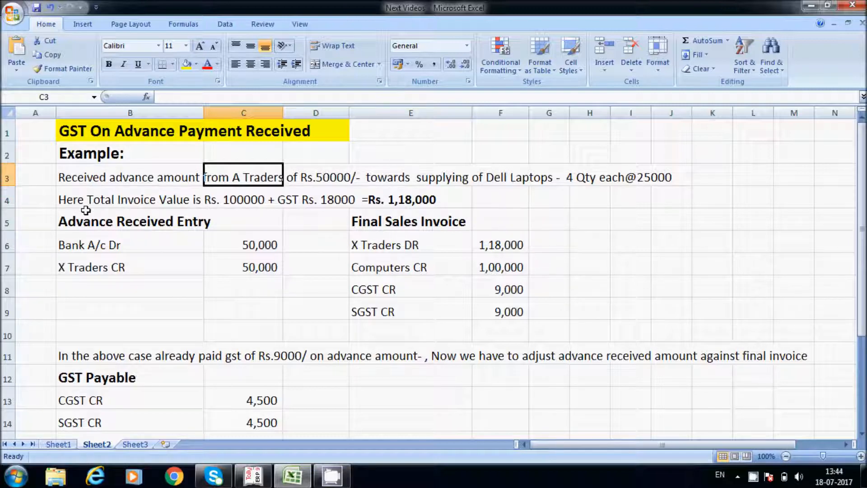
pyautogui.click(244, 220)
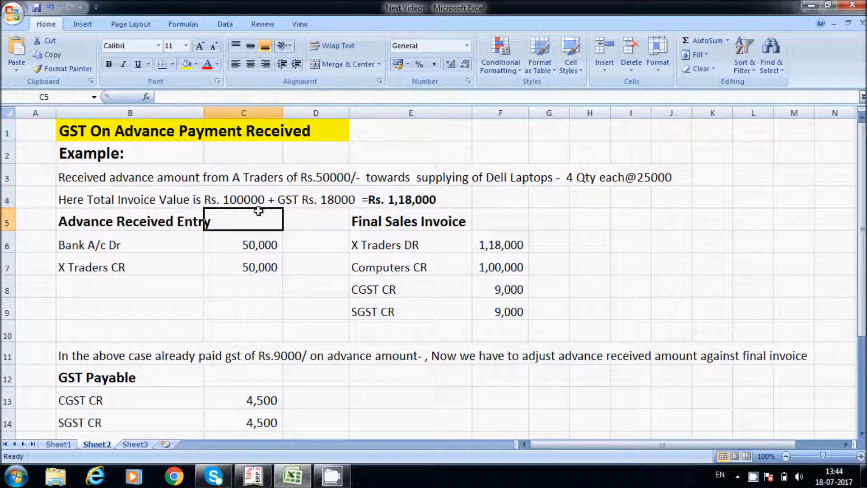
pyautogui.click(315, 199)
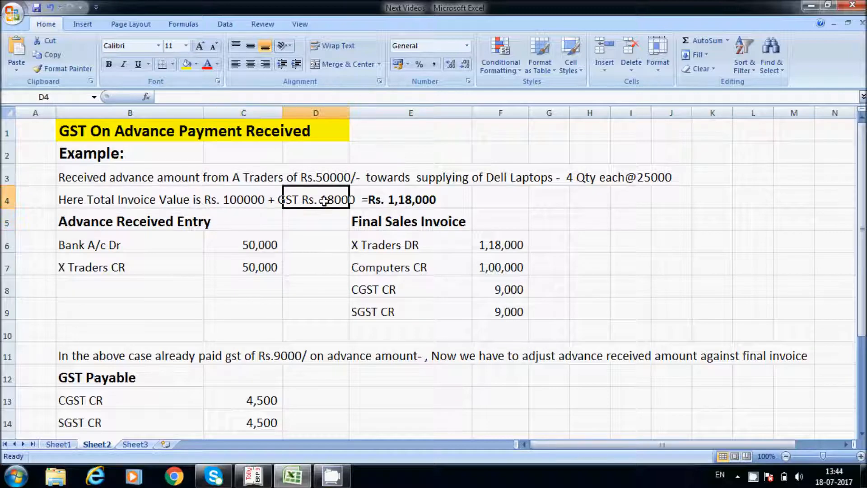
pyautogui.click(410, 199)
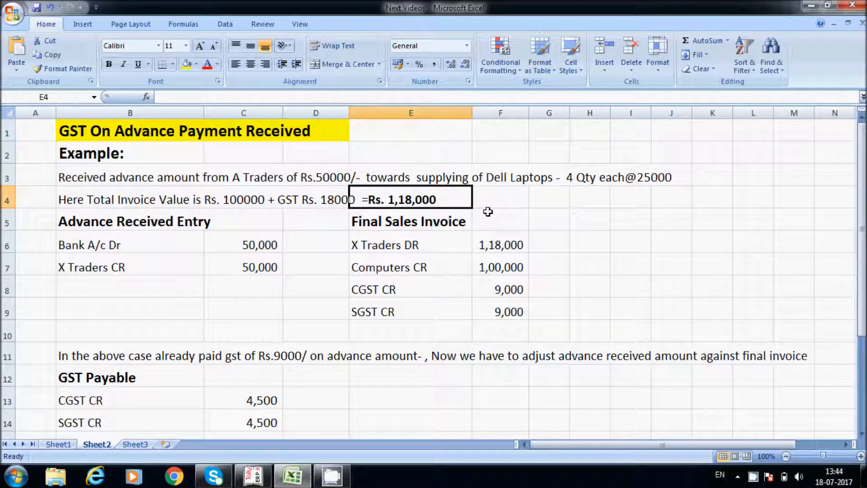
pyautogui.click(315, 177)
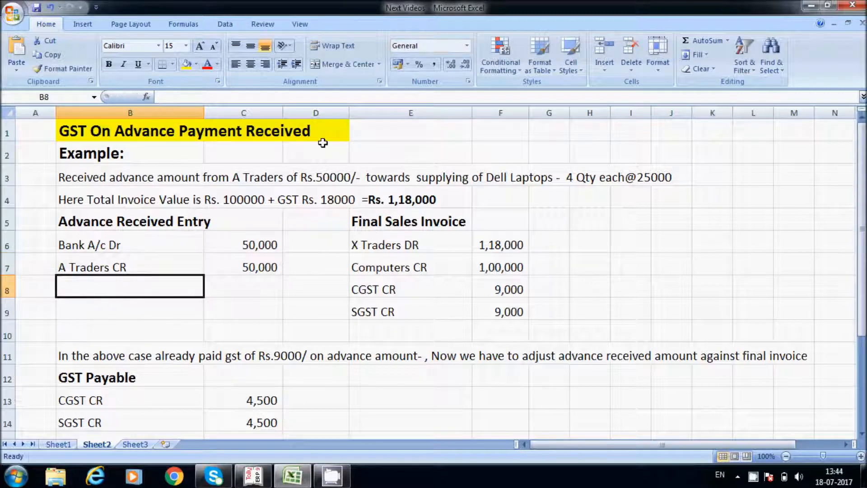
# Step: Change the invoice lines to 'A Traders DR' and 'Dell Laptops CR', correcting the spelling
pyautogui.click(410, 245)
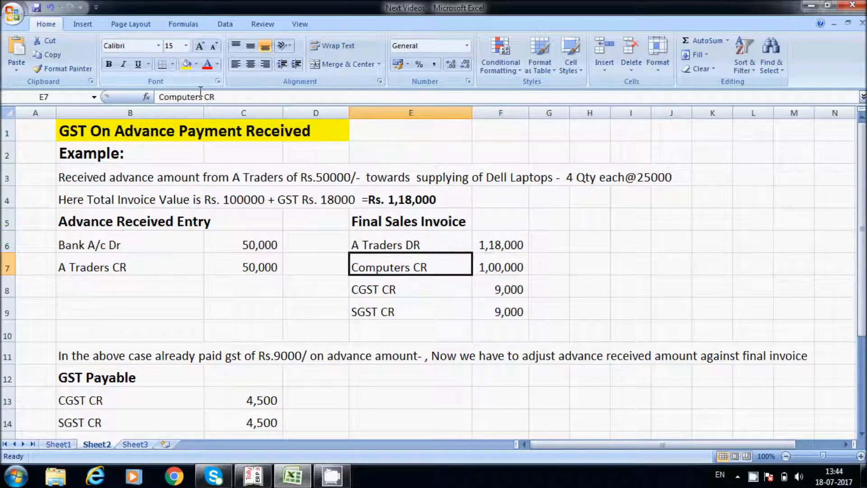
pyautogui.doubleClick(410, 267)
pyautogui.write('Dell')
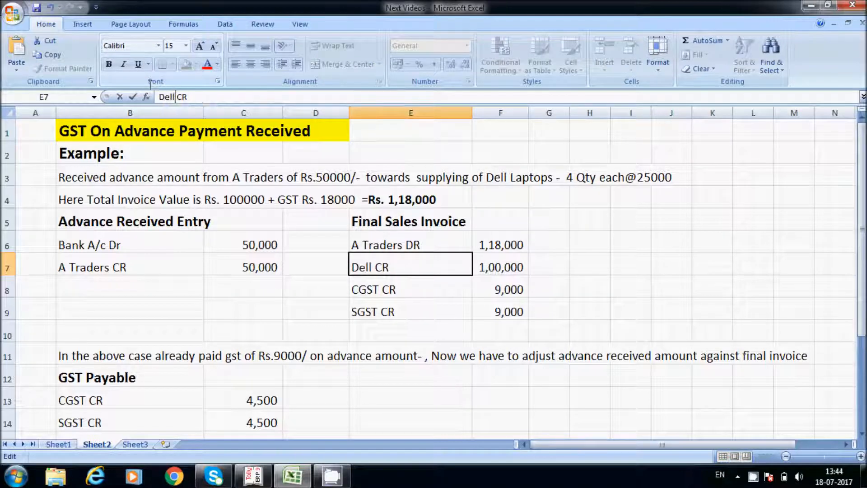
pyautogui.write('Lptops')
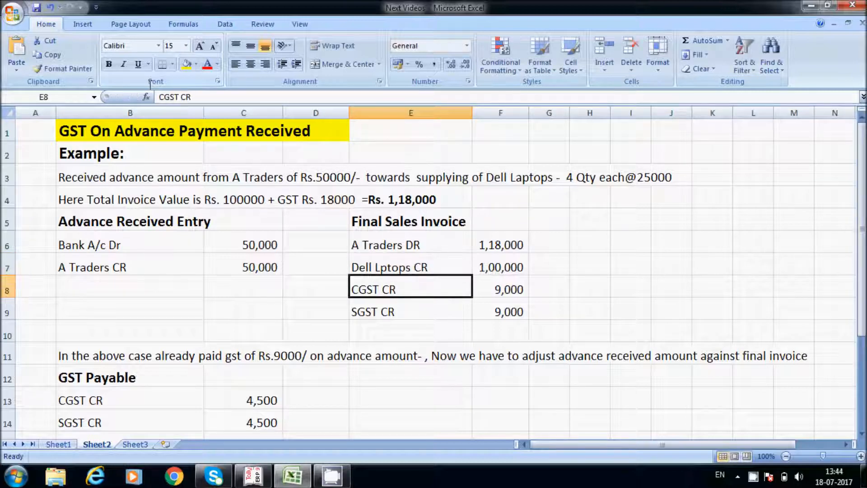
pyautogui.click(411, 267)
pyautogui.write('a')
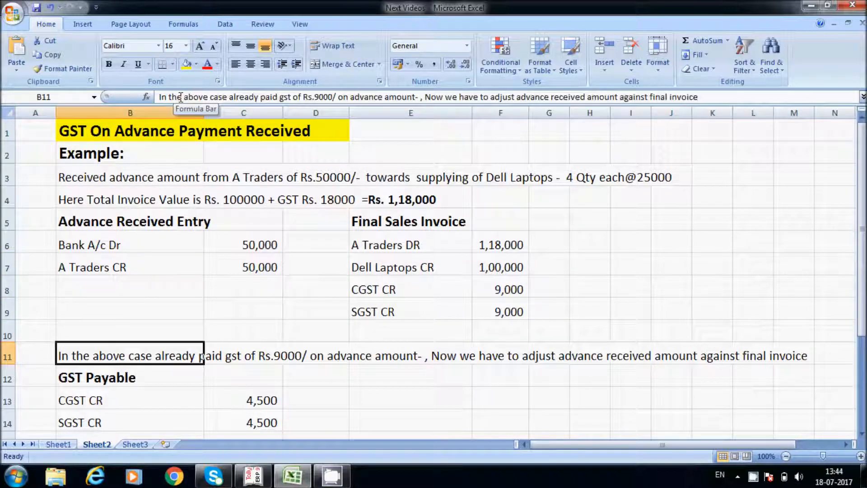
pyautogui.click(244, 377)
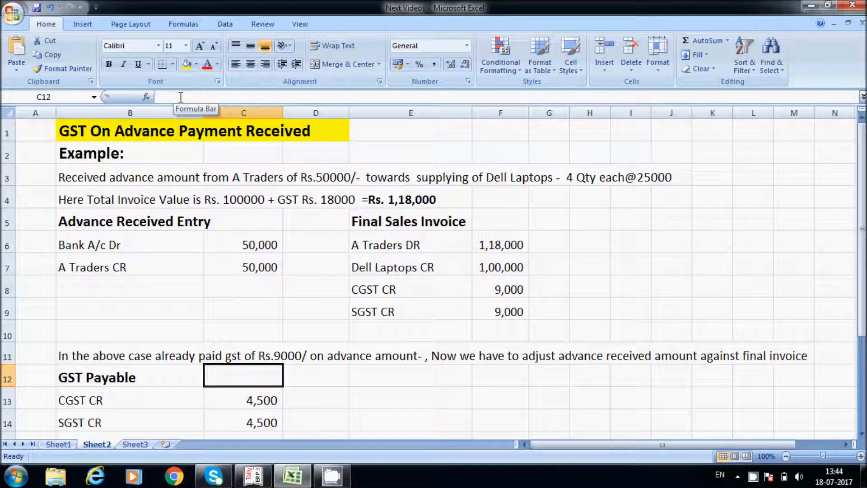
pyautogui.click(411, 355)
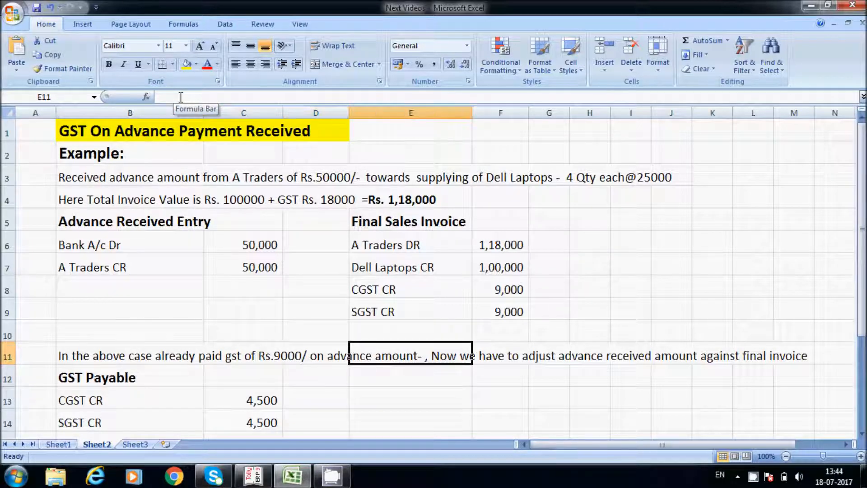
pyautogui.click(671, 374)
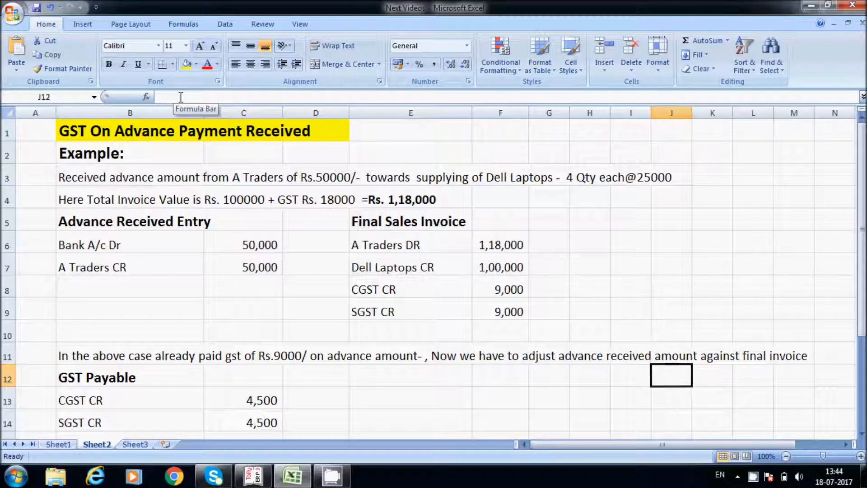
pyautogui.click(671, 397)
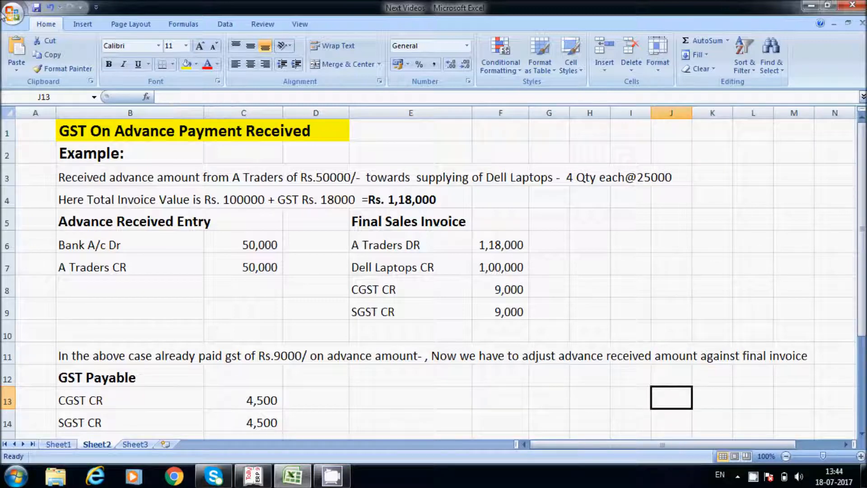
pyautogui.click(243, 286)
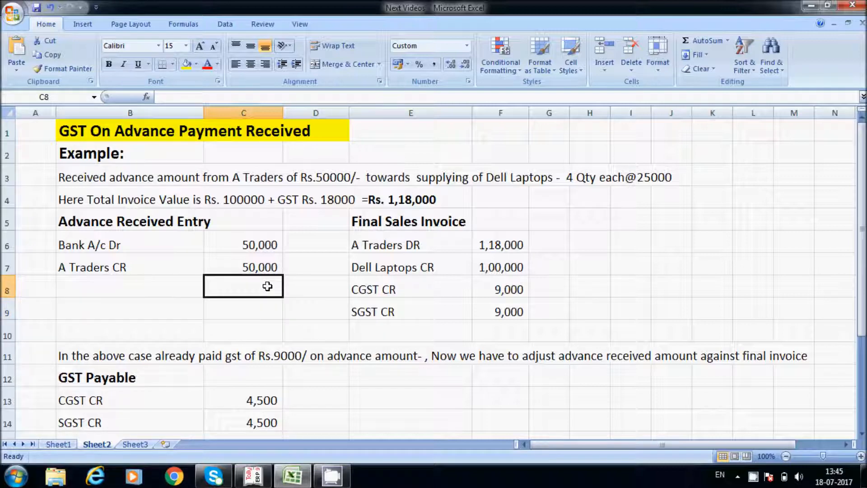
pyautogui.moveTo(431, 261)
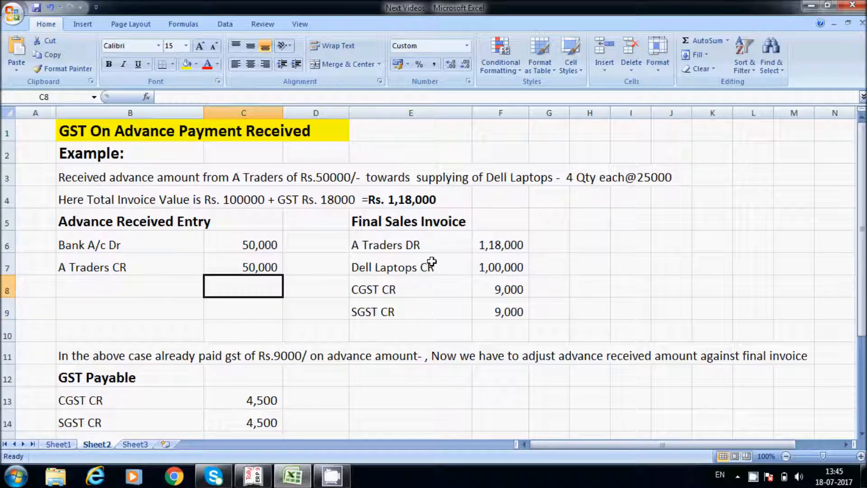
pyautogui.click(410, 267)
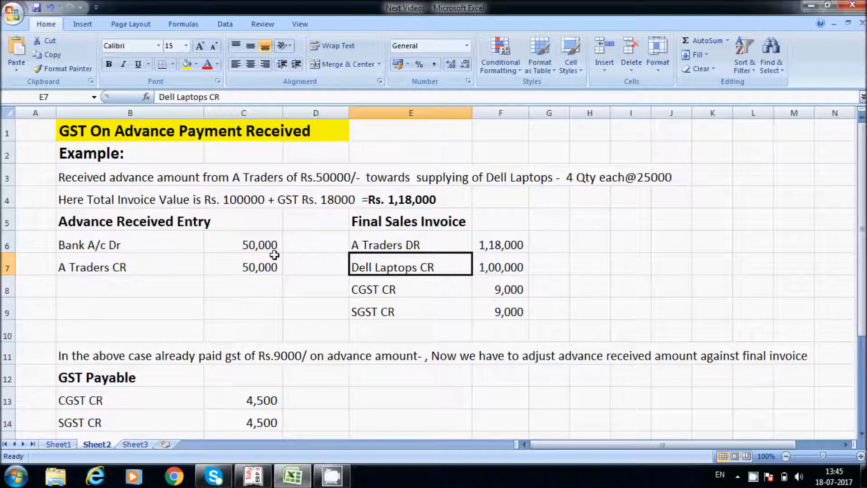
pyautogui.click(244, 286)
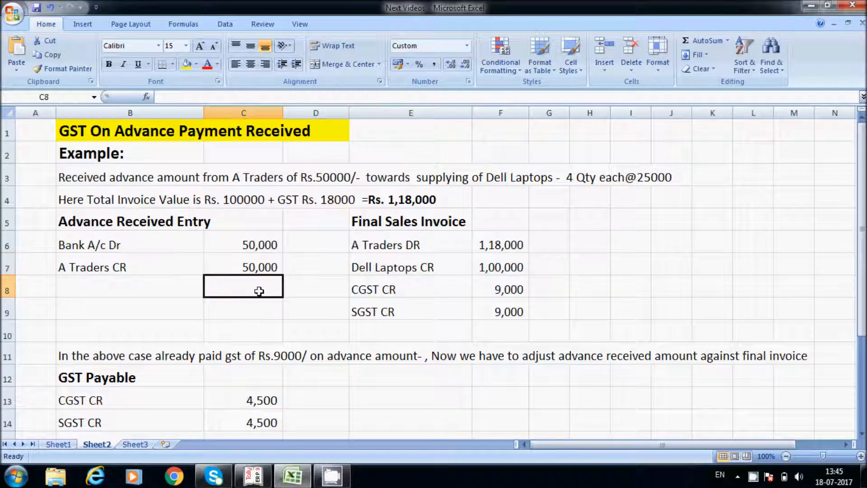
pyautogui.click(410, 289)
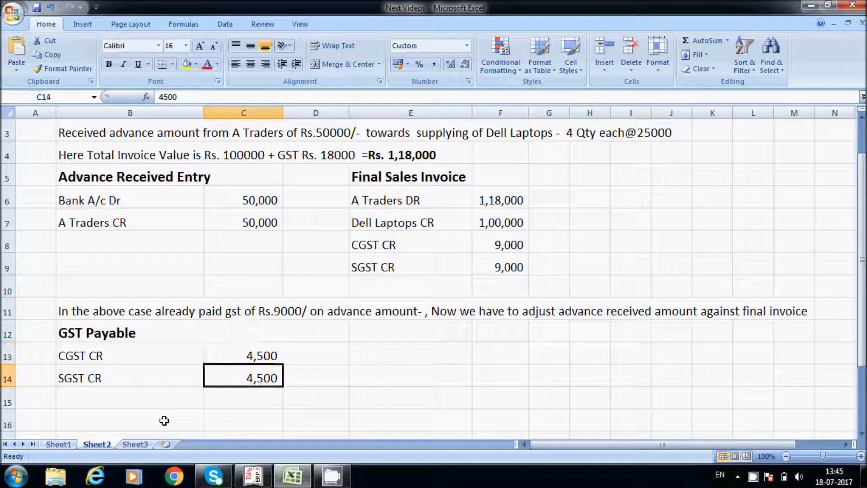
pyautogui.click(244, 355)
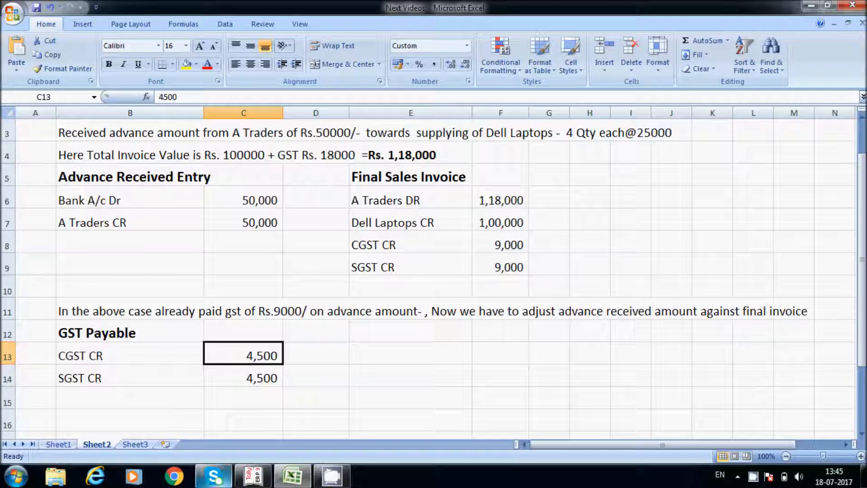
pyautogui.click(252, 475)
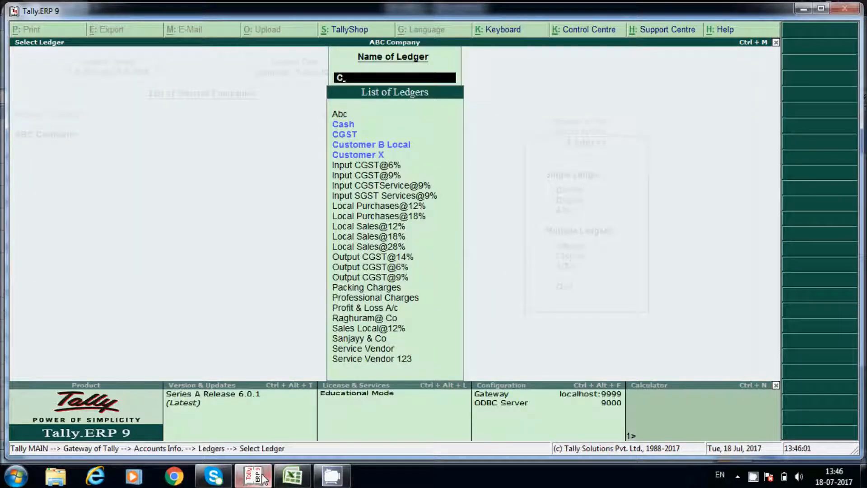
# Step: From Gateway of Tally, start a Receipt voucher set to V: Advance Receipt
pyautogui.press('Escape')
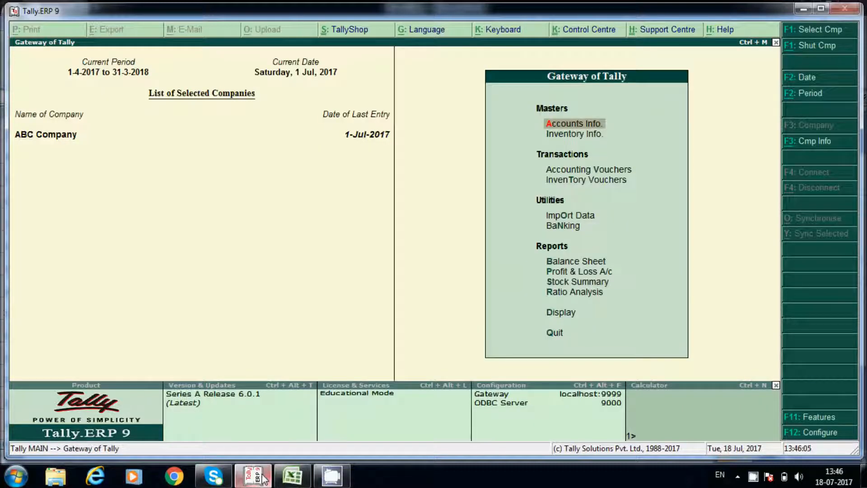
pyautogui.click(588, 169)
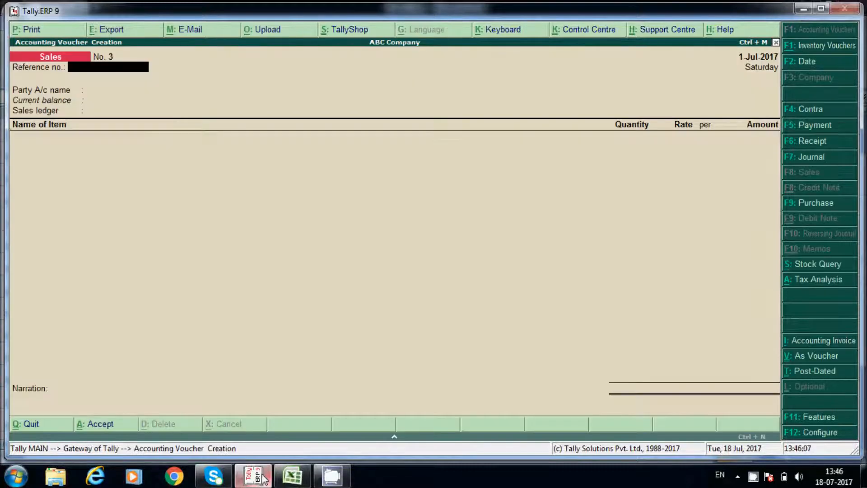
pyautogui.moveTo(823, 180)
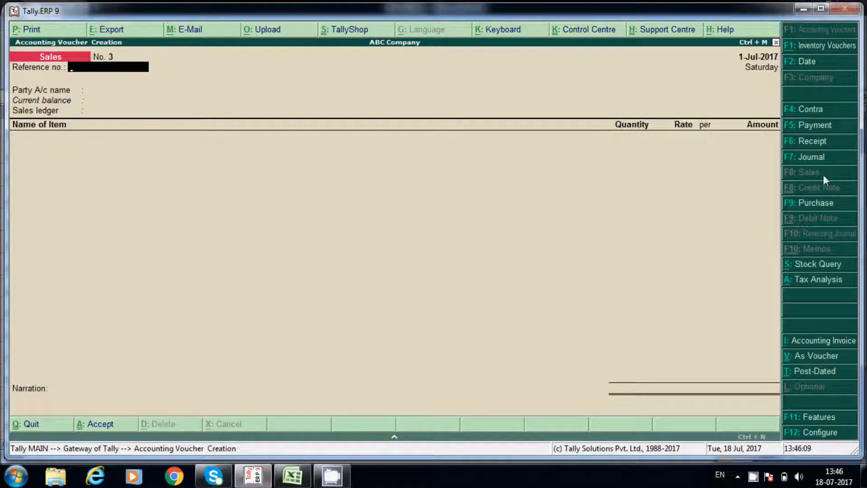
pyautogui.click(813, 140)
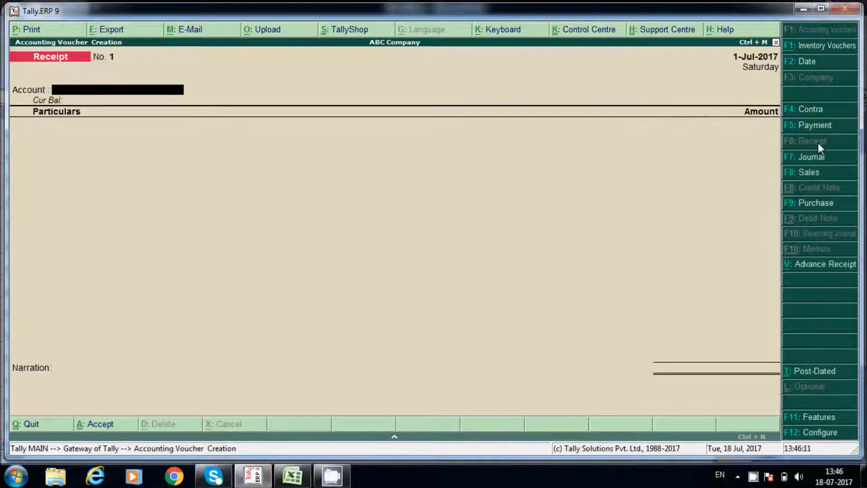
pyautogui.moveTo(838, 279)
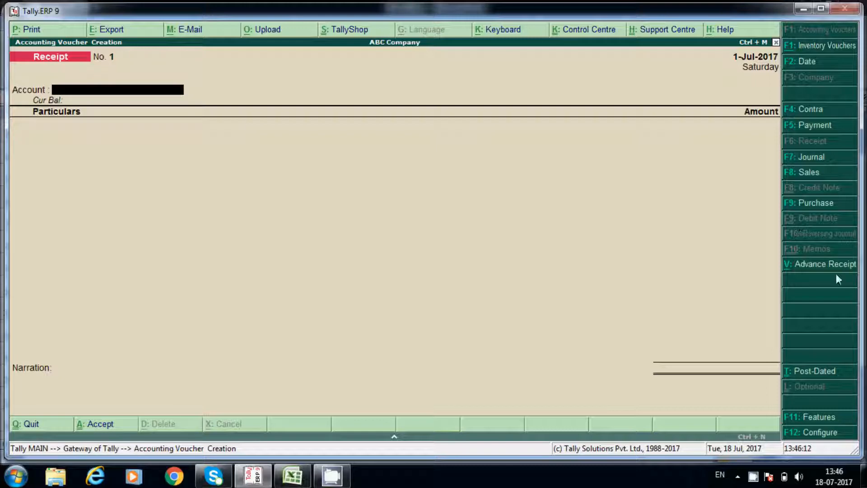
pyautogui.click(825, 264)
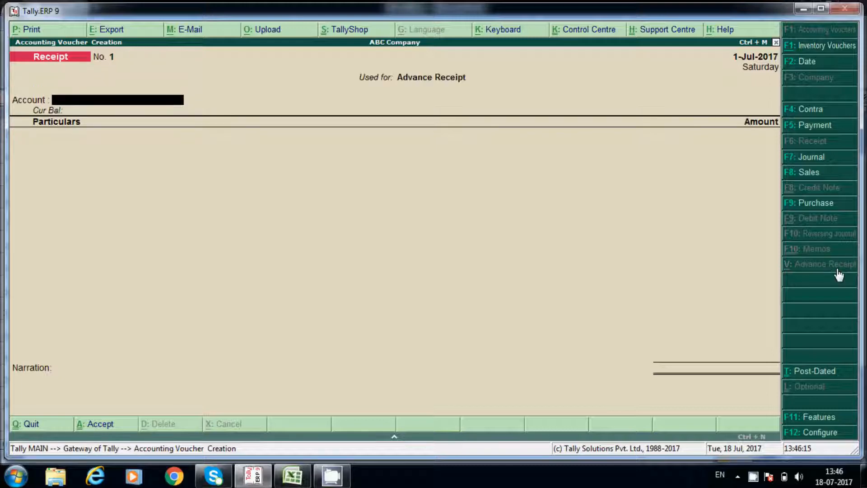
# Step: Create a ledger named HDFC Bank and choose Bank Accounts as its group
pyautogui.write('H')
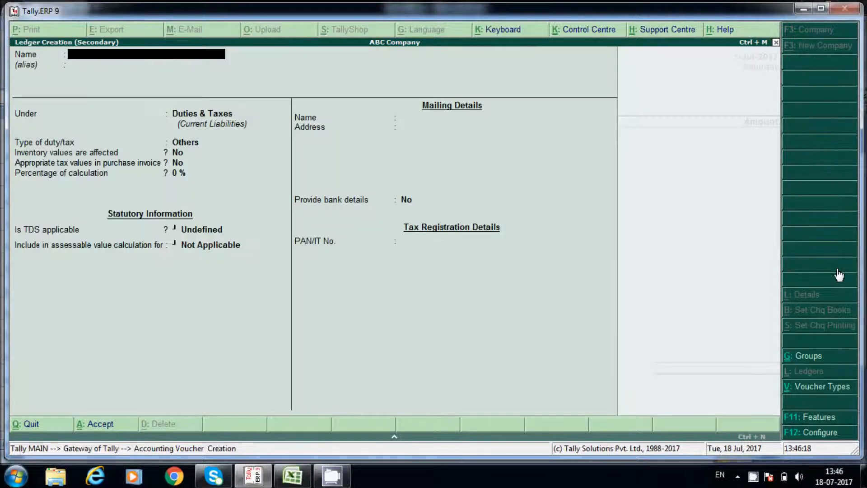
pyautogui.write('HDFC Bank')
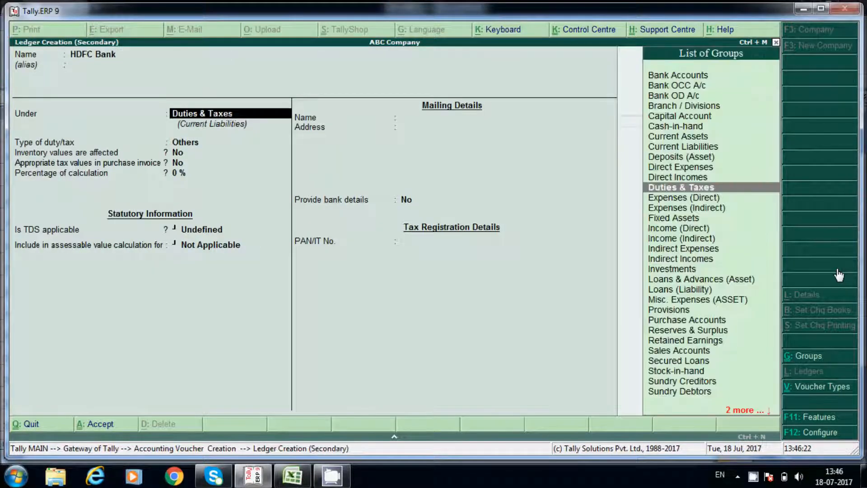
pyautogui.click(677, 74)
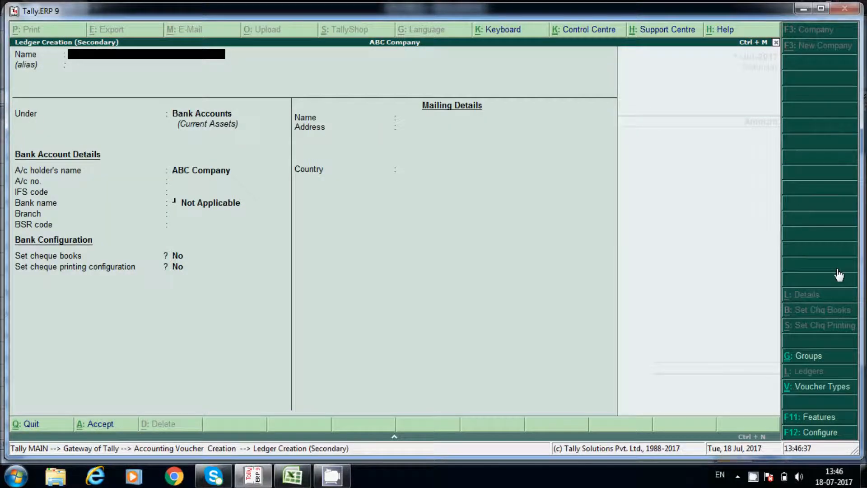
# Step: Save HDFC Bank, then create A Traders under Sundry Debtors with regular GST registration details
pyautogui.click(291, 474)
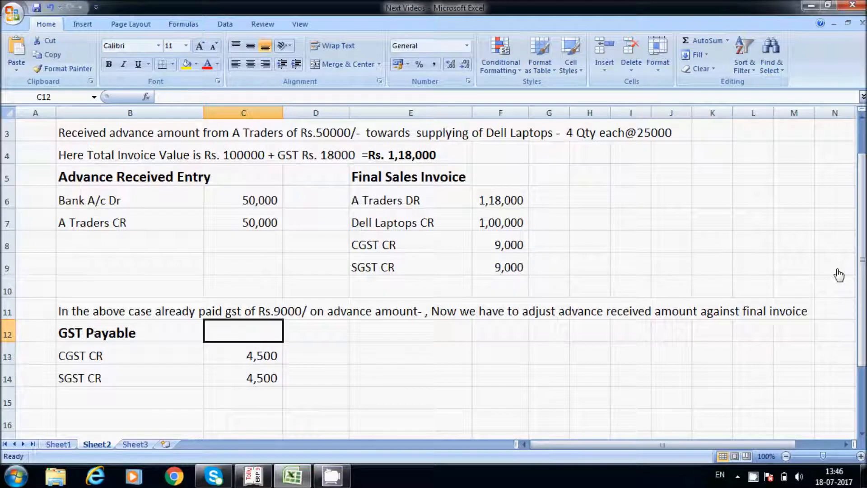
pyautogui.click(252, 475)
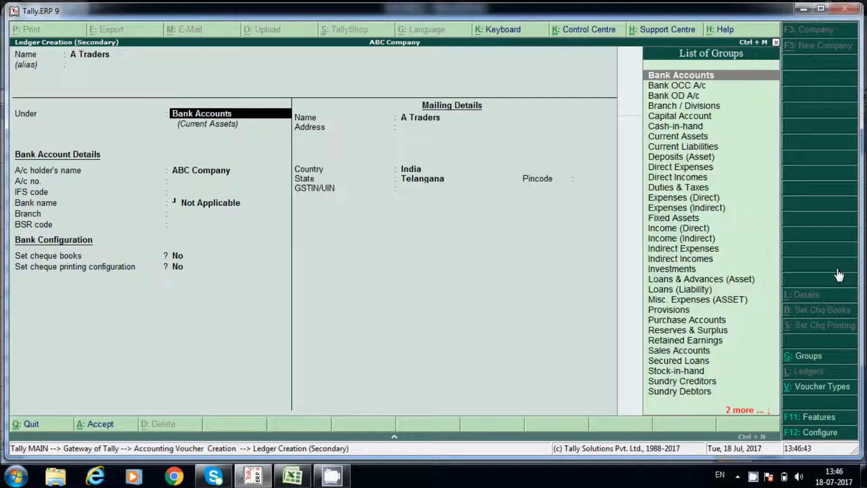
pyautogui.write('Su')
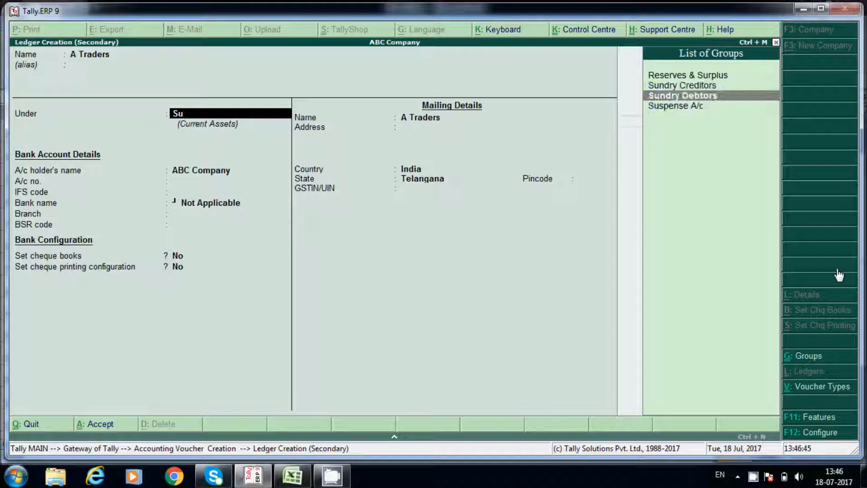
pyautogui.click(682, 95)
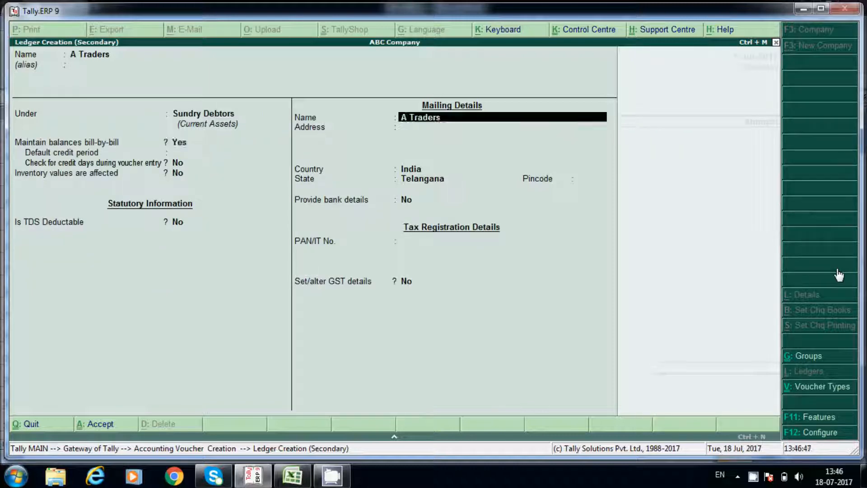
pyautogui.press('Enter')
pyautogui.write('36ADAAS')
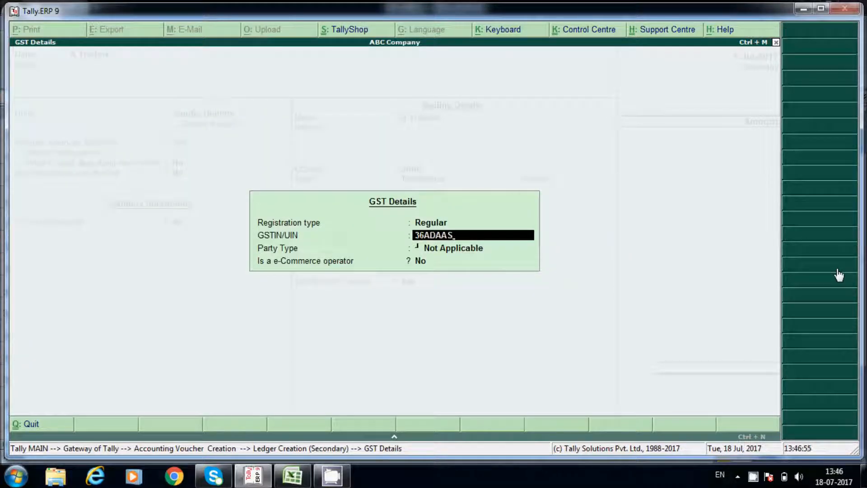
pyautogui.write('121')
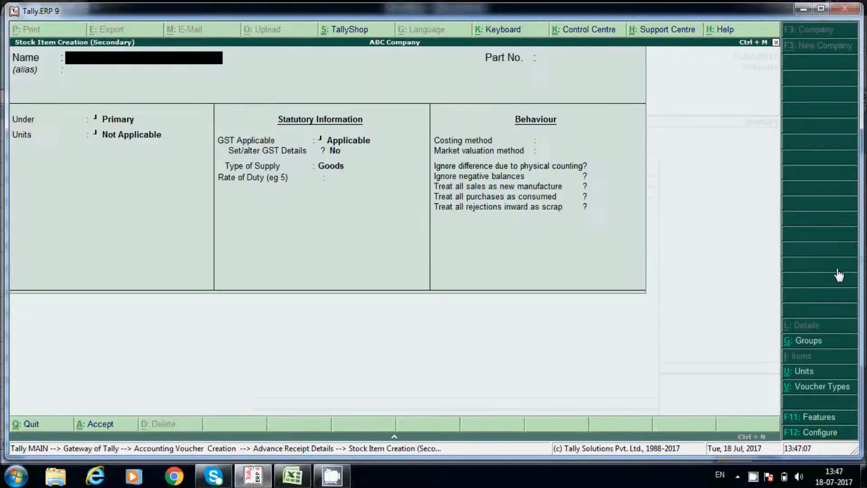
# Step: Create stock item Dell Laptops with HSN 23332232, taxability set and supply type Goods
pyautogui.write('Dell La')
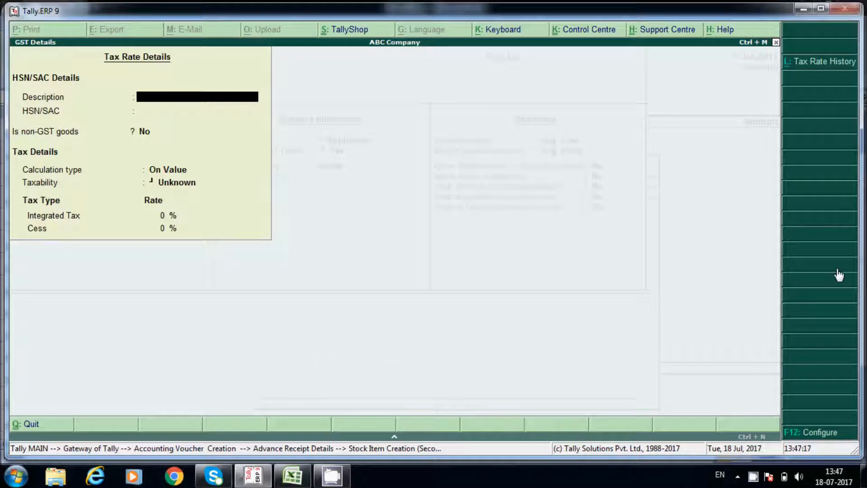
pyautogui.write('Dell Laptops')
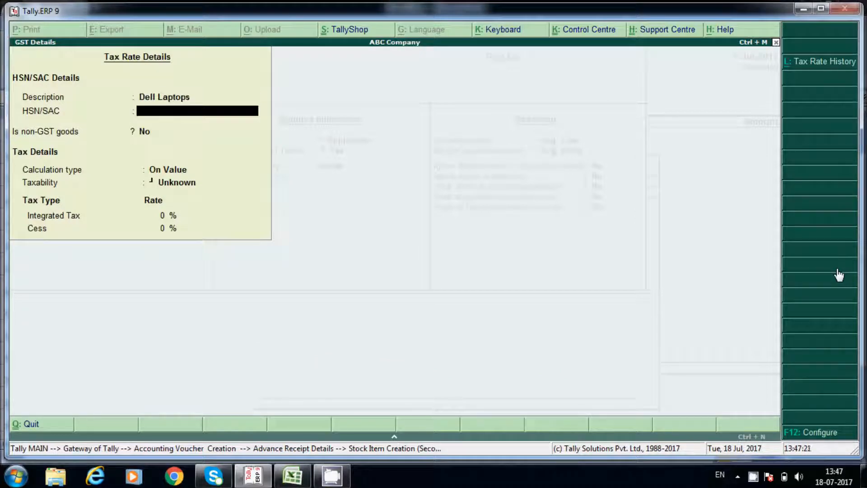
pyautogui.write('23332232')
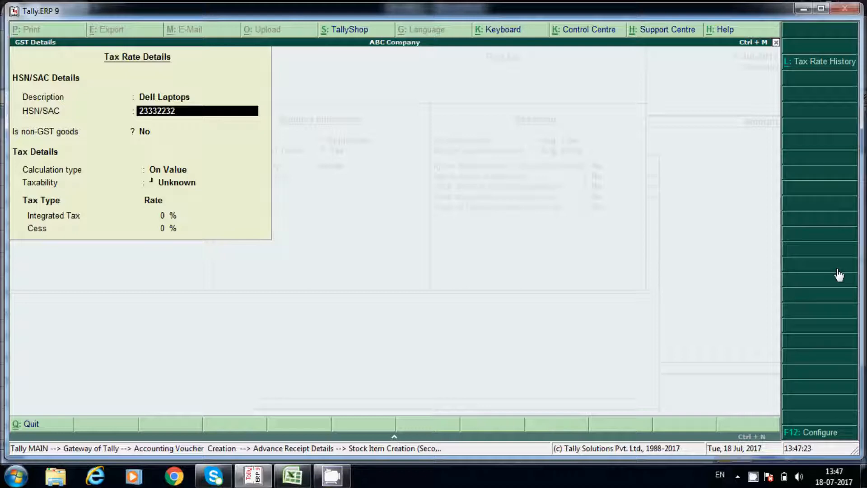
pyautogui.click(177, 182)
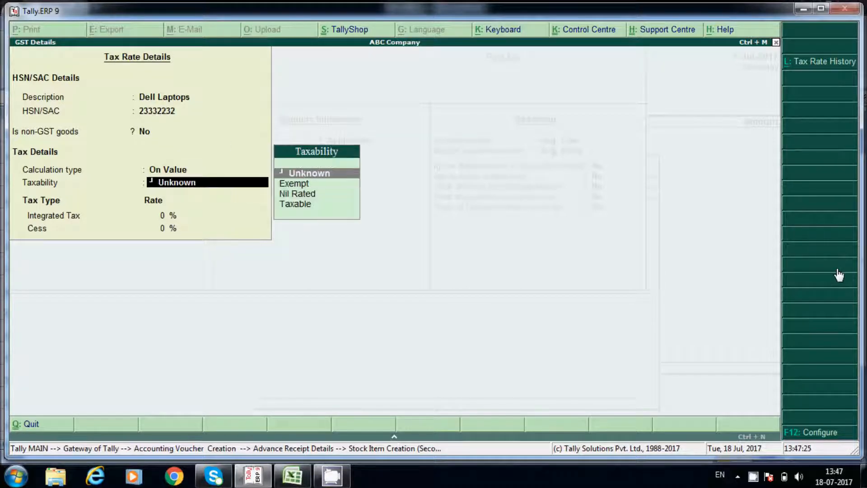
pyautogui.click(295, 204)
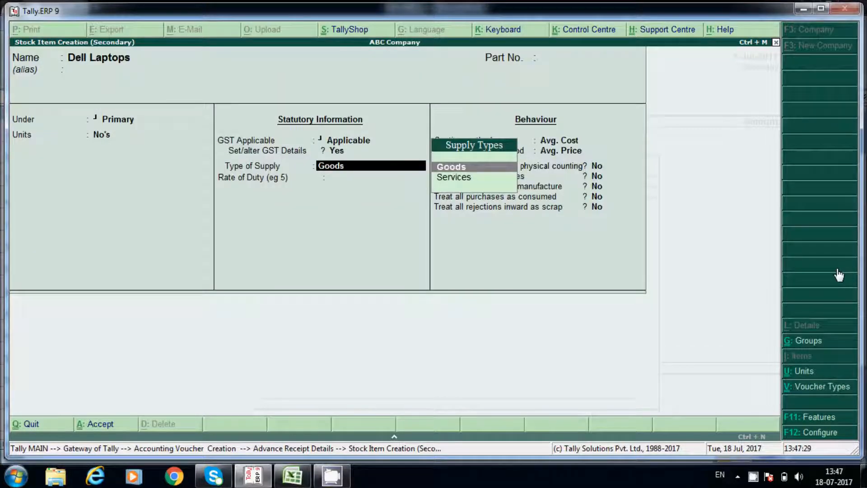
pyautogui.click(451, 166)
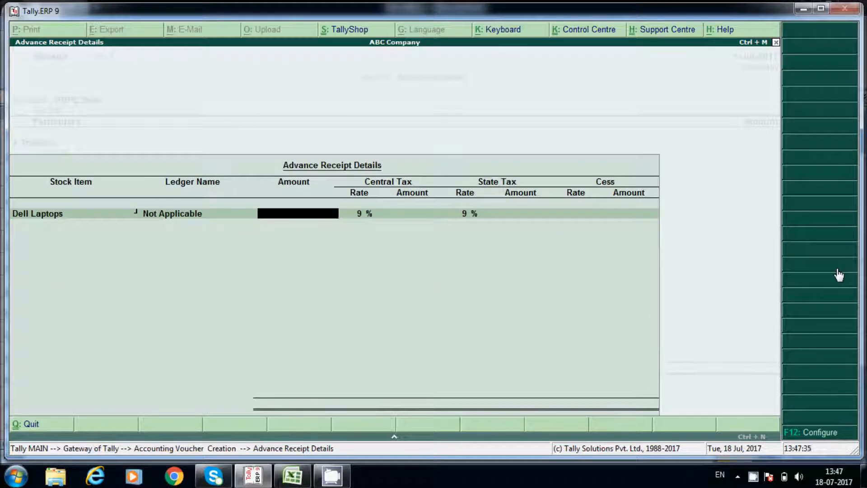
# Step: Enter the ₹50,000 advance, accept the GST details, adjust as Advance, and save the receipt
pyautogui.write('500000.00')
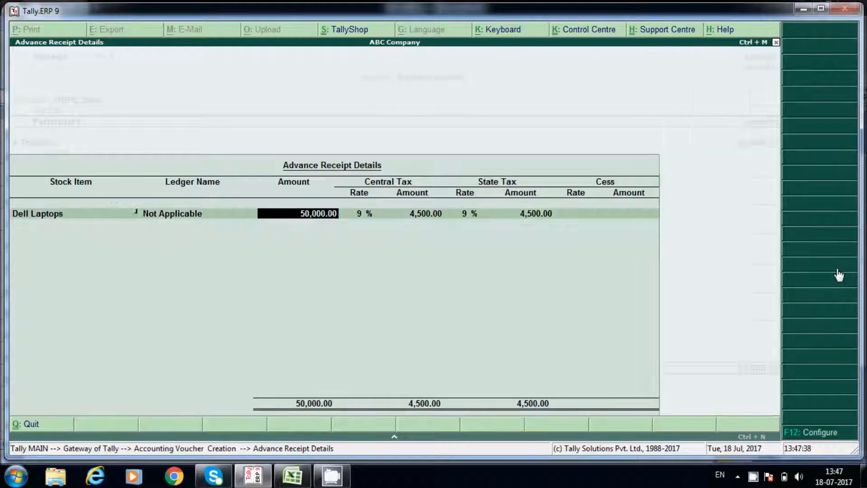
pyautogui.moveTo(380, 189)
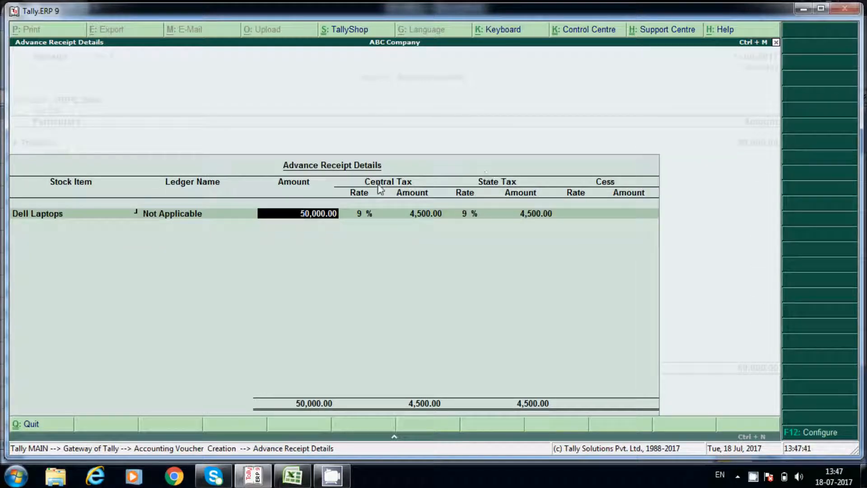
pyautogui.moveTo(386, 190)
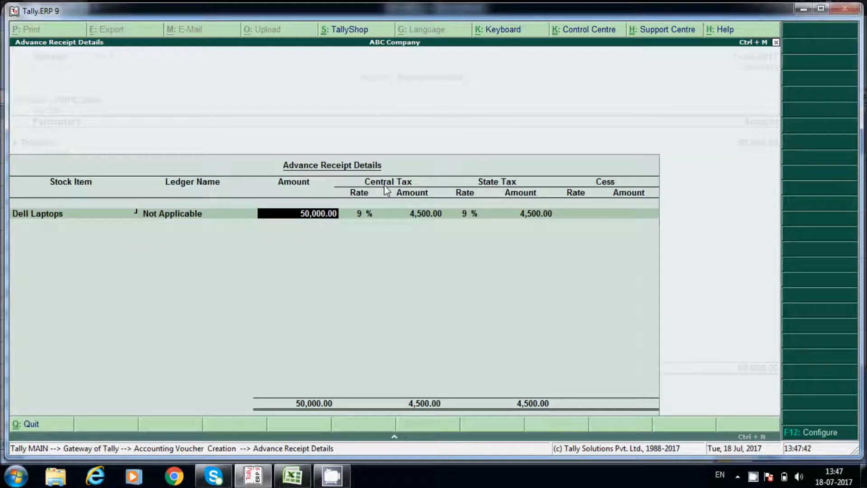
pyautogui.moveTo(492, 200)
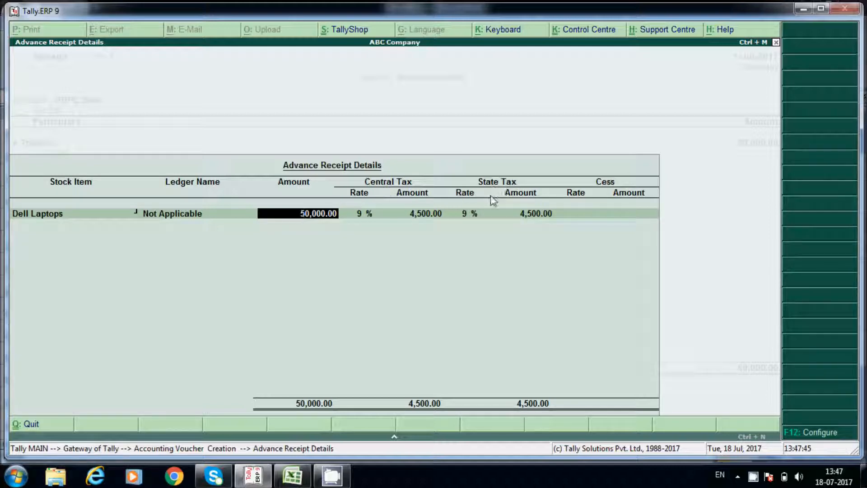
pyautogui.moveTo(354, 228)
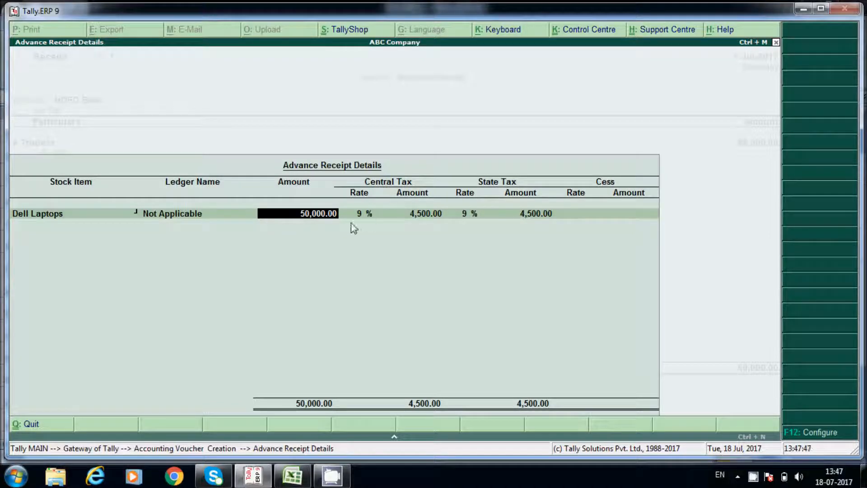
pyautogui.moveTo(528, 221)
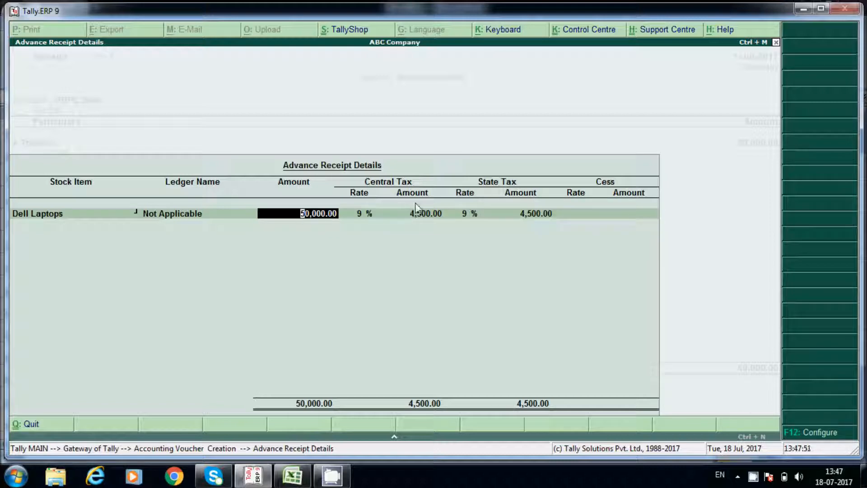
pyautogui.click(71, 228)
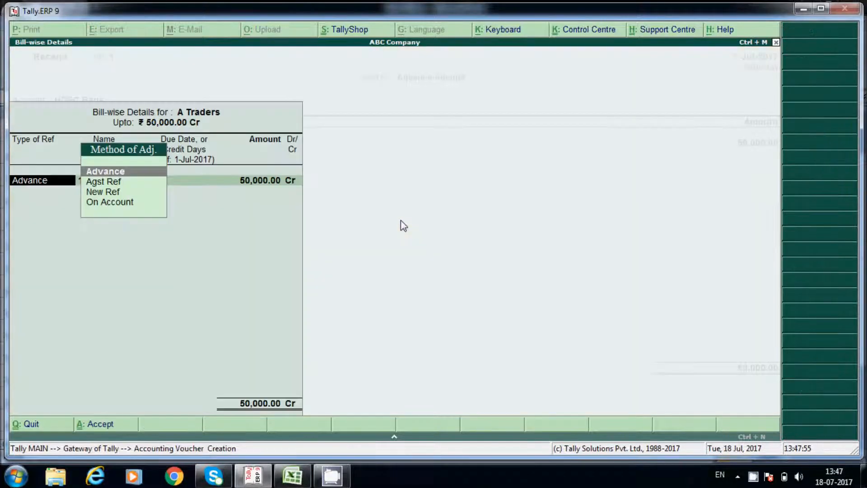
pyautogui.click(106, 171)
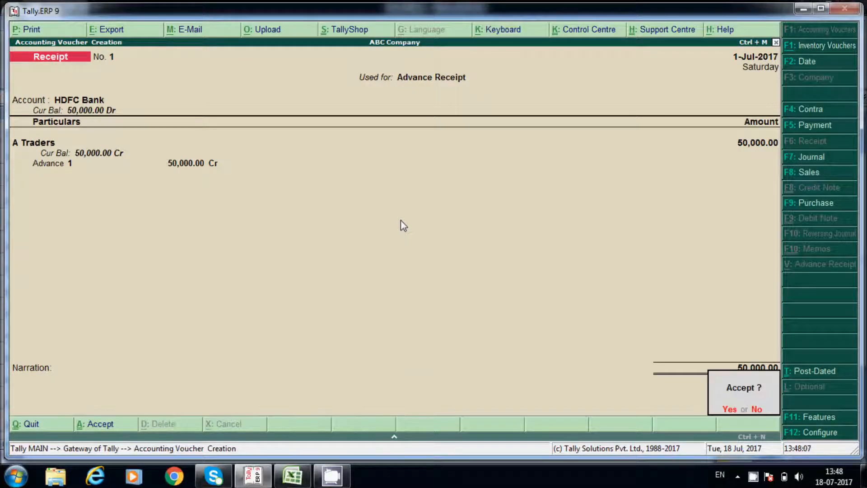
pyautogui.click(729, 409)
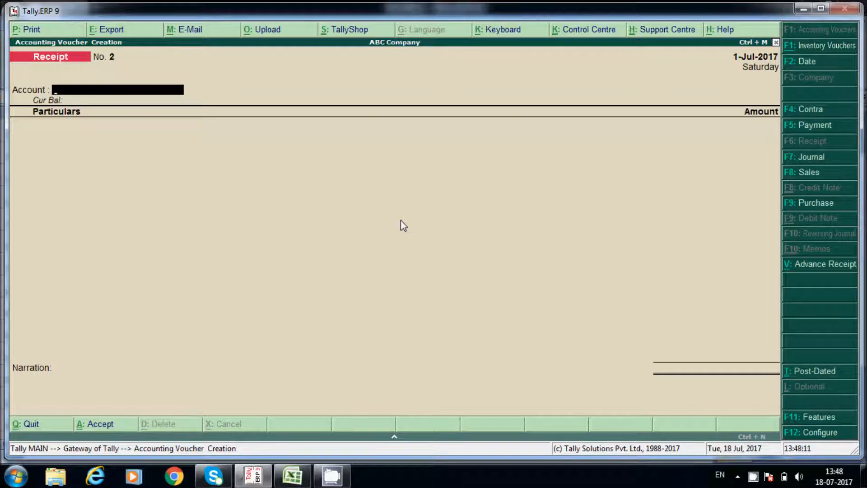
pyautogui.press('Escape')
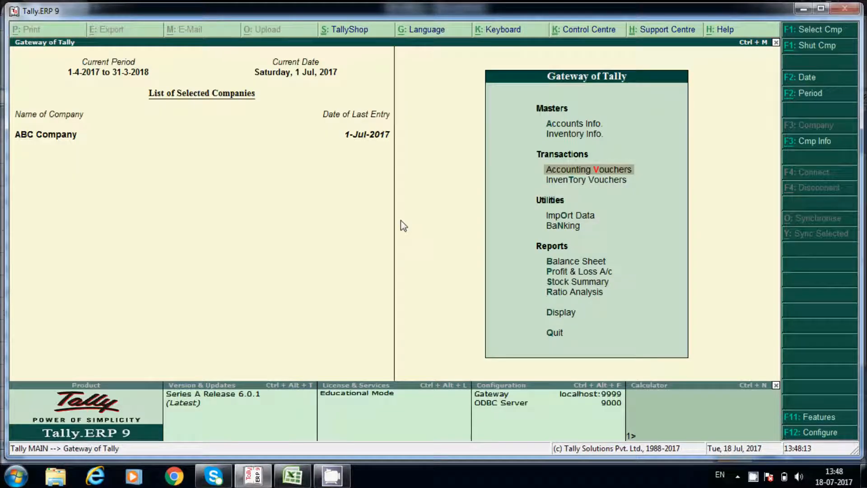
# Step: Open GSTR-1 via Statutory Reports and drill into the Tax Liability on Advances vouchers
pyautogui.click(560, 312)
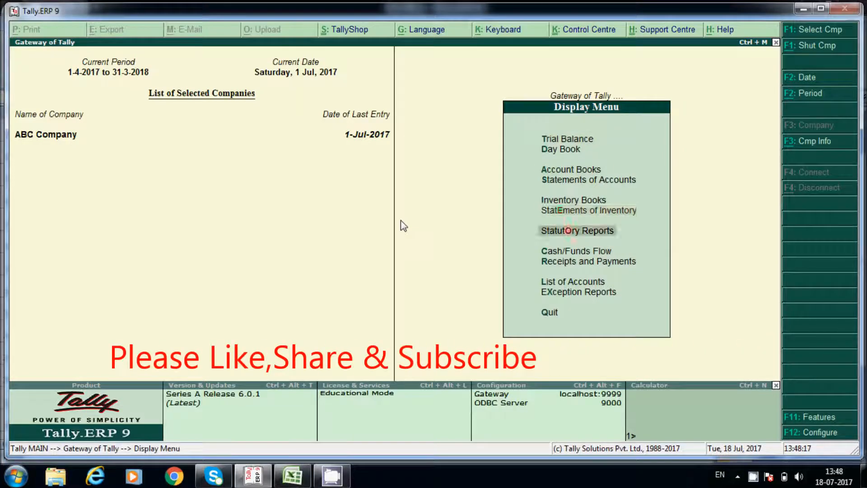
pyautogui.click(576, 231)
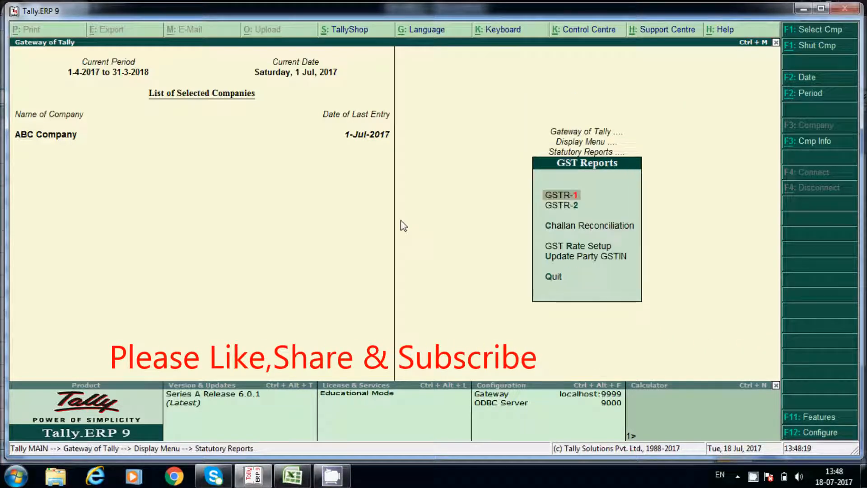
pyautogui.click(560, 195)
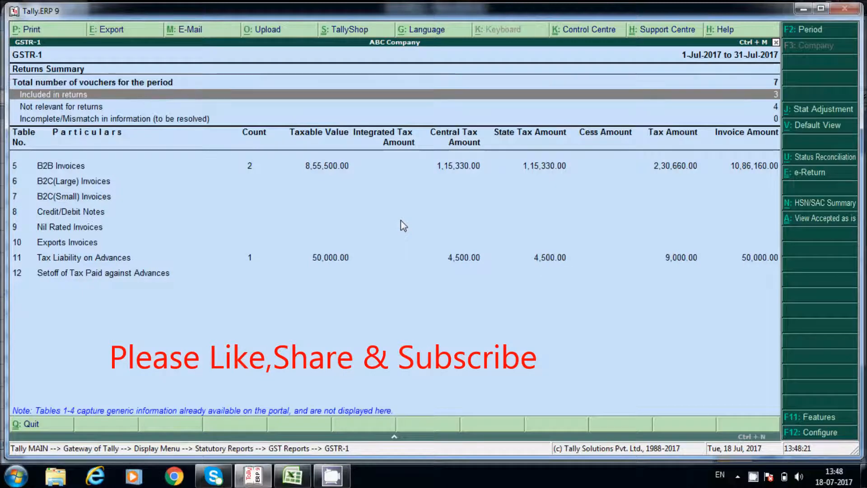
pyautogui.click(83, 257)
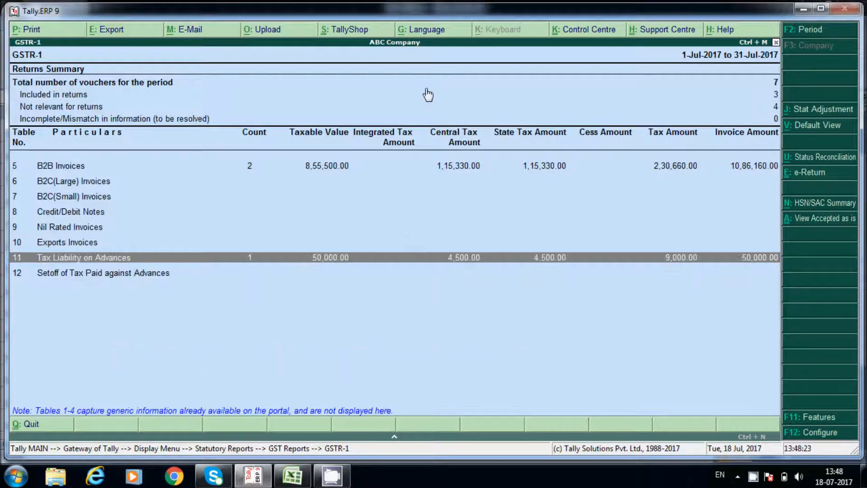
pyautogui.click(83, 257)
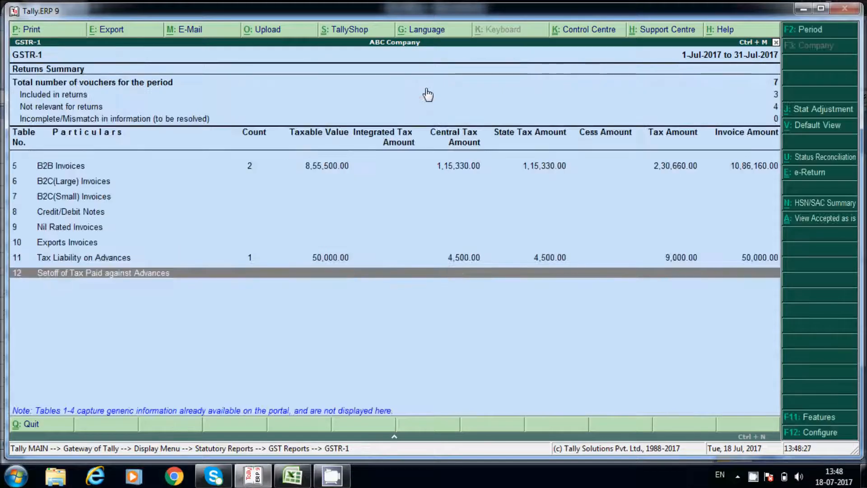
pyautogui.click(84, 257)
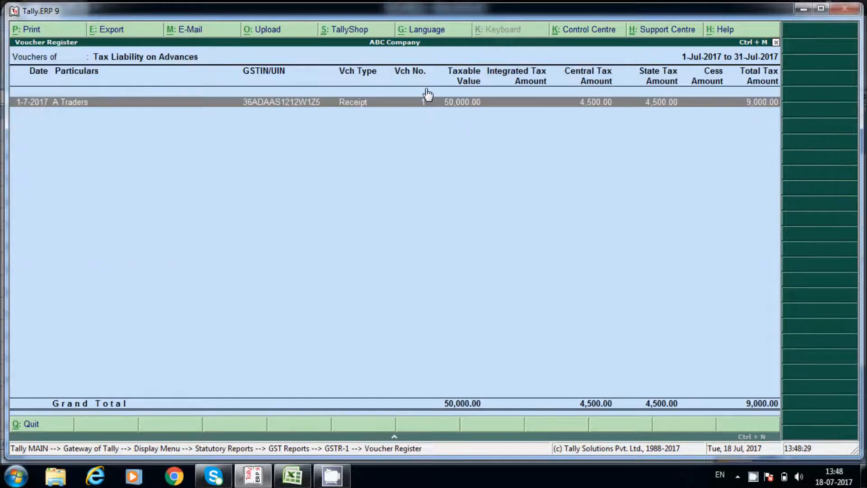
pyautogui.press('Escape')
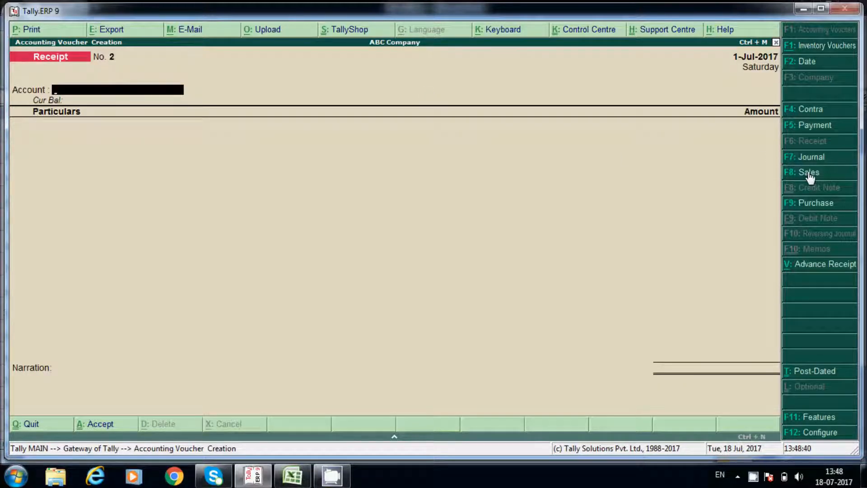
# Step: Switch to Sales voucher No. 3 and accept reference number 121
pyautogui.click(808, 172)
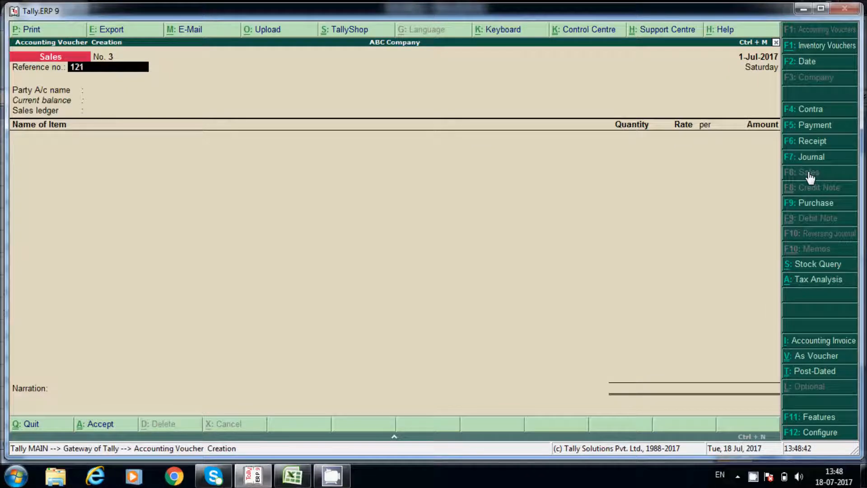
pyautogui.click(149, 89)
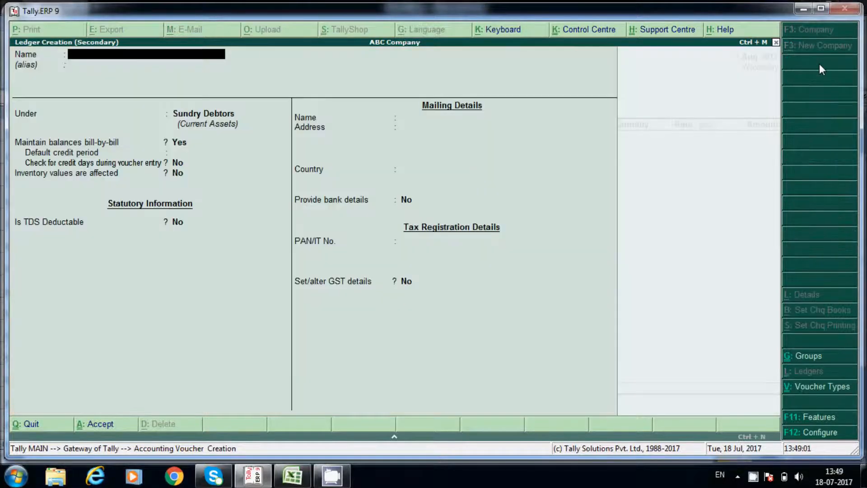
# Step: Create the Sales A/c ledger under Sales Accounts for goods with a Sales Taxable nature
pyautogui.write('Sales A/c')
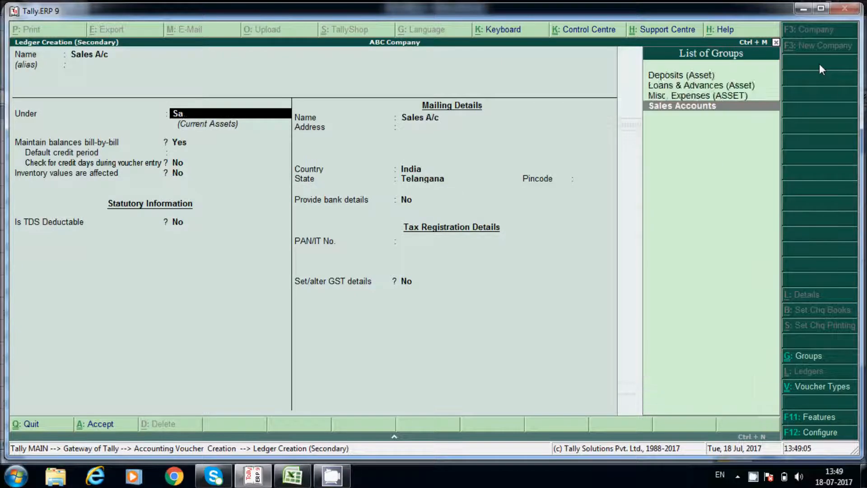
pyautogui.click(682, 105)
pyautogui.write('G')
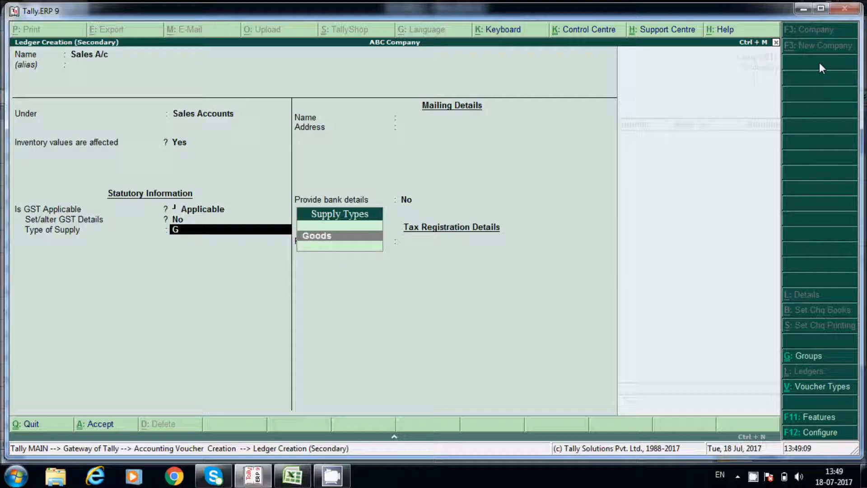
pyautogui.click(317, 236)
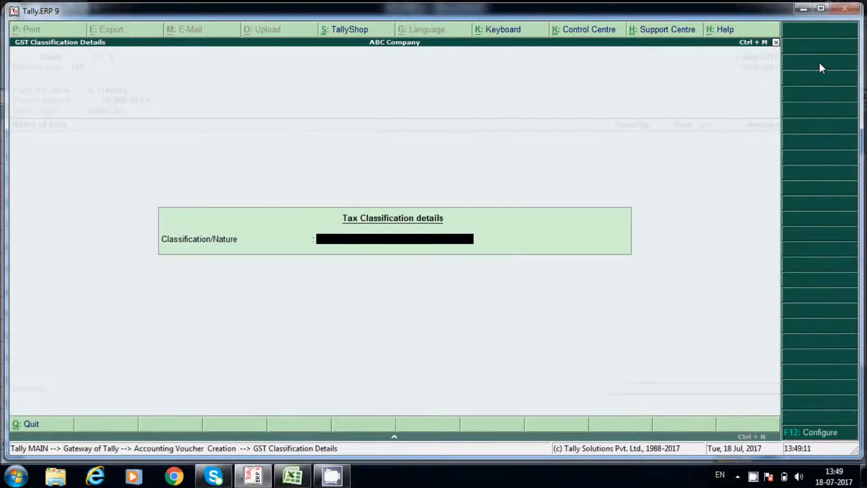
pyautogui.write('Sa')
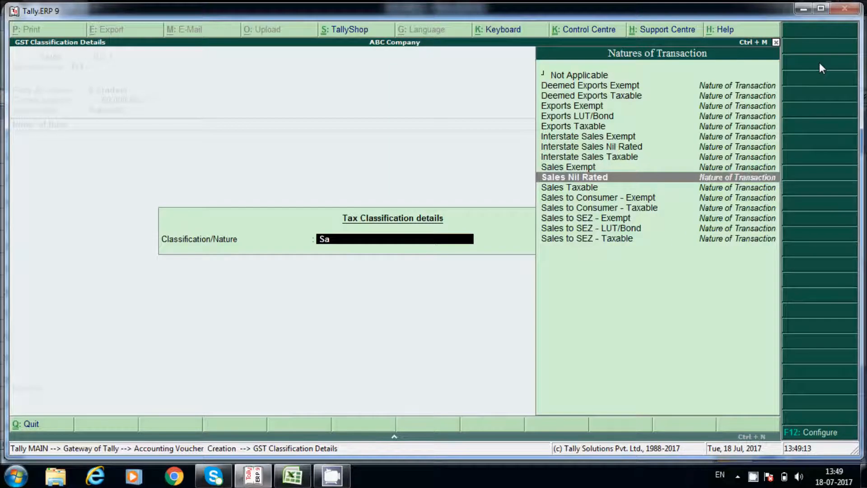
pyautogui.press('Down')
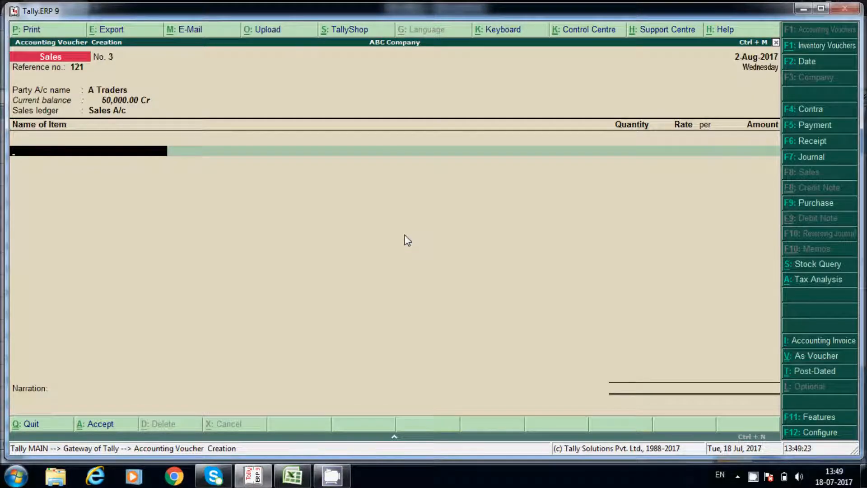
# Step: Bill 4 Dell Laptops with CGST and SGST, checking totals against the worksheet
pyautogui.write('Dell Laptops')
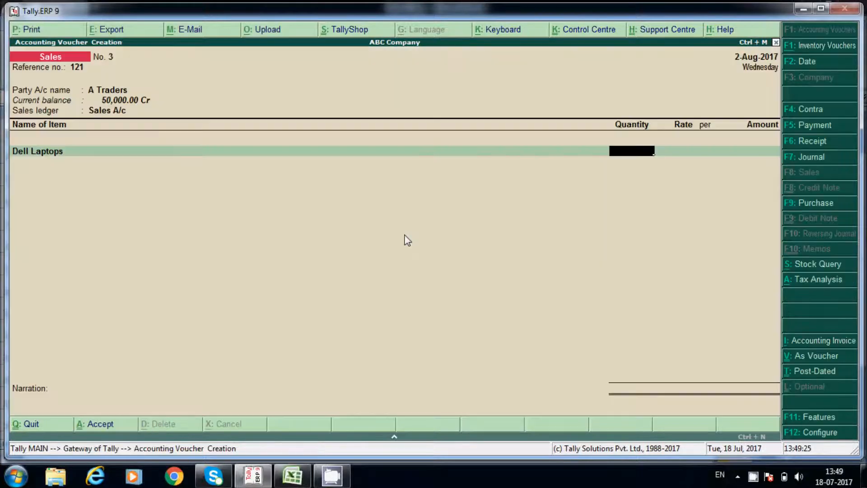
pyautogui.write('4 N')
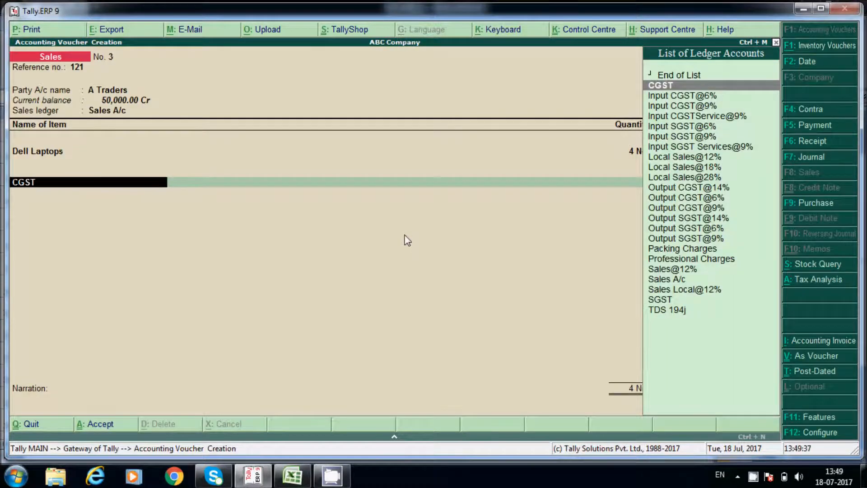
pyautogui.click(659, 84)
pyautogui.write('SGST')
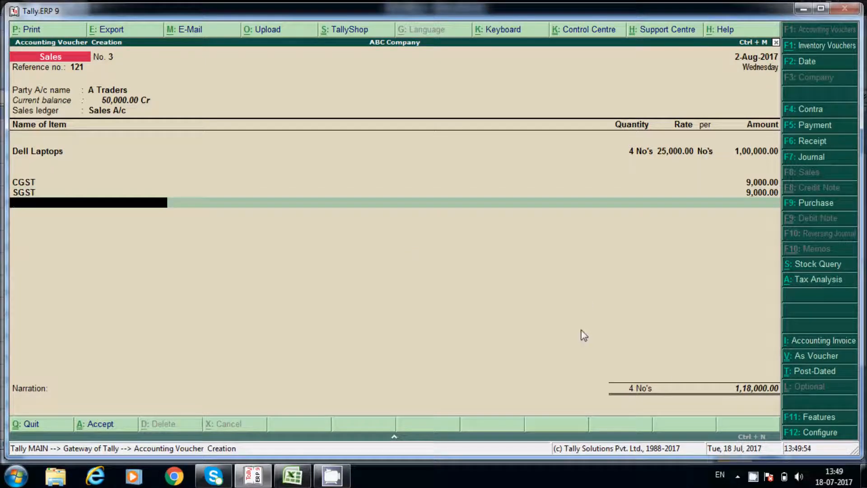
pyautogui.click(291, 475)
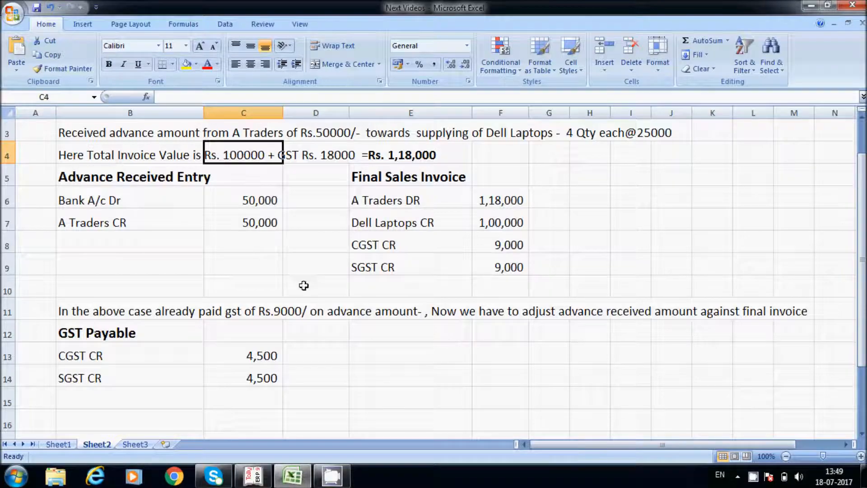
pyautogui.click(252, 475)
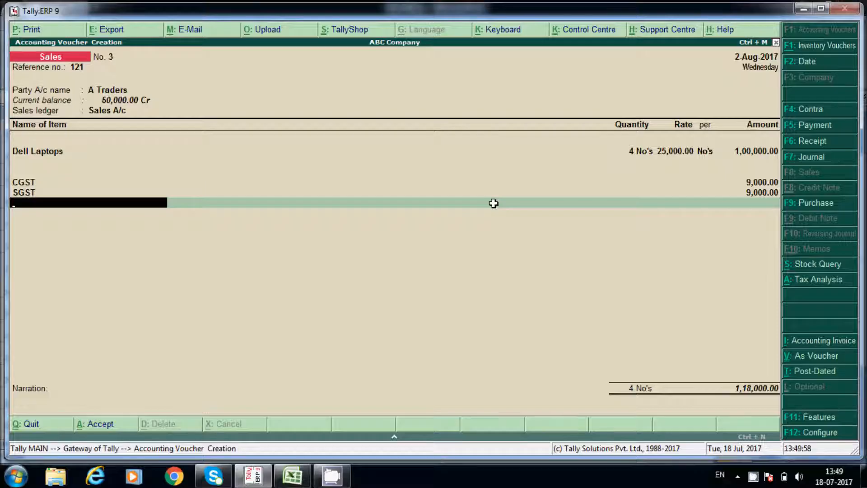
pyautogui.moveTo(424, 160)
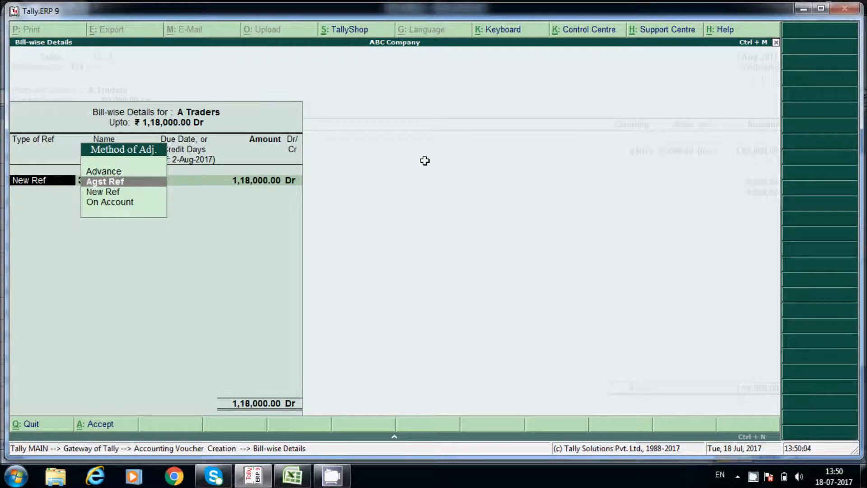
# Step: Split the ₹1,18,000 bill into 50,000 against the advance and 68,000 as a new reference
pyautogui.click(105, 181)
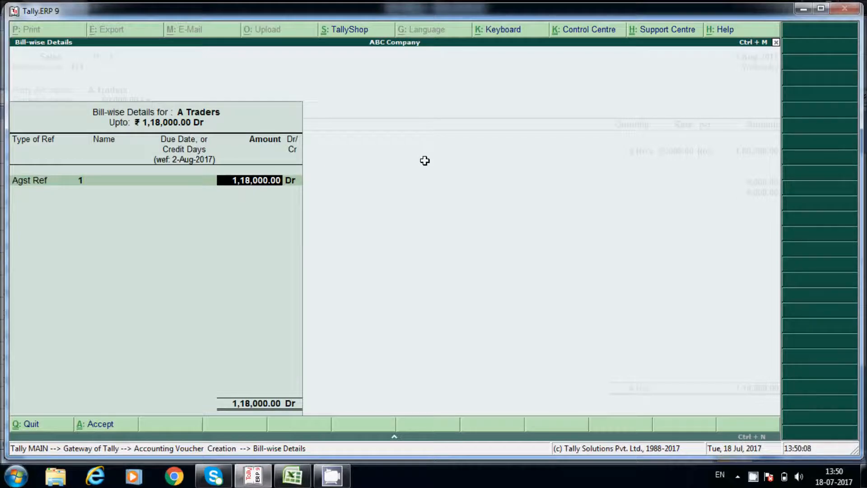
pyautogui.write('5000')
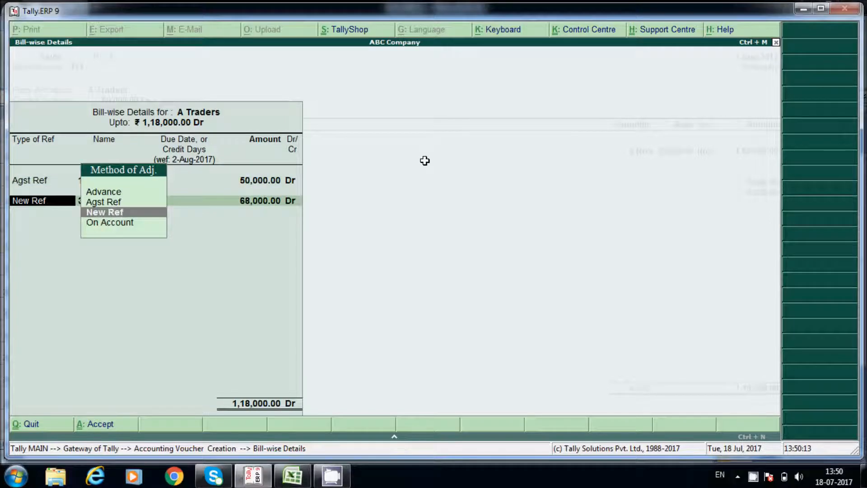
pyautogui.click(104, 212)
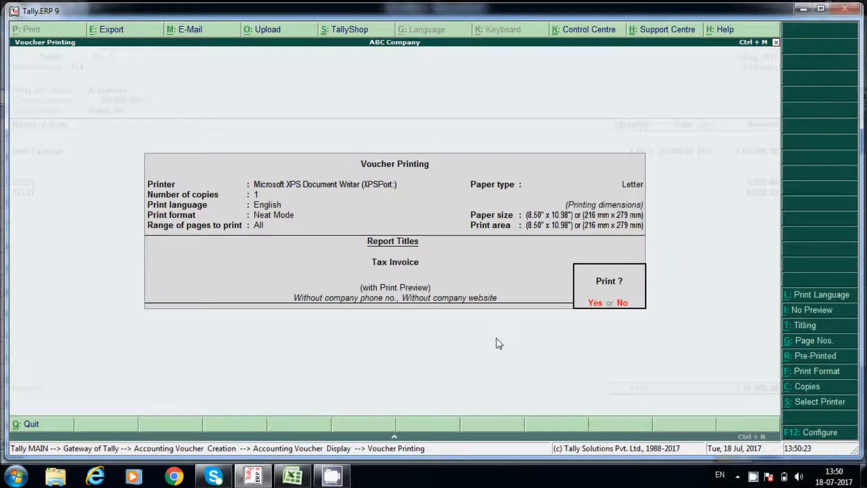
# Step: Preview the ₹1,18,000 Tax Invoice with 9,000 CGST and SGST, then close the preview
pyautogui.click(595, 302)
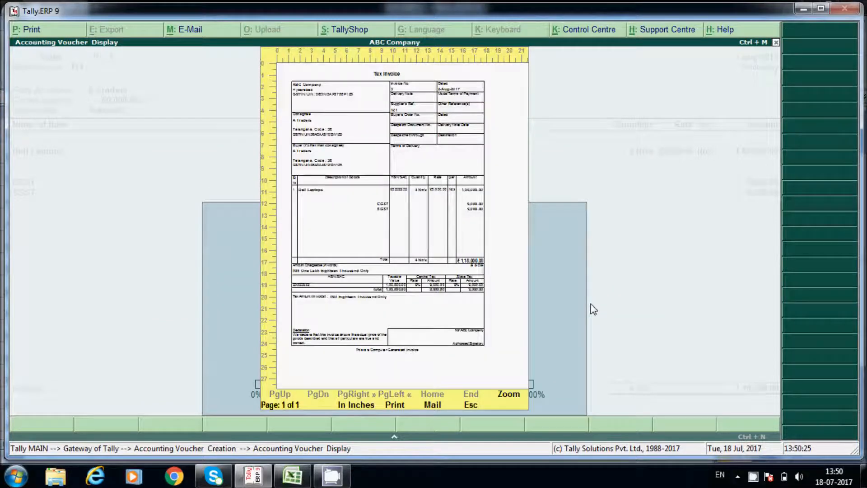
pyautogui.moveTo(556, 384)
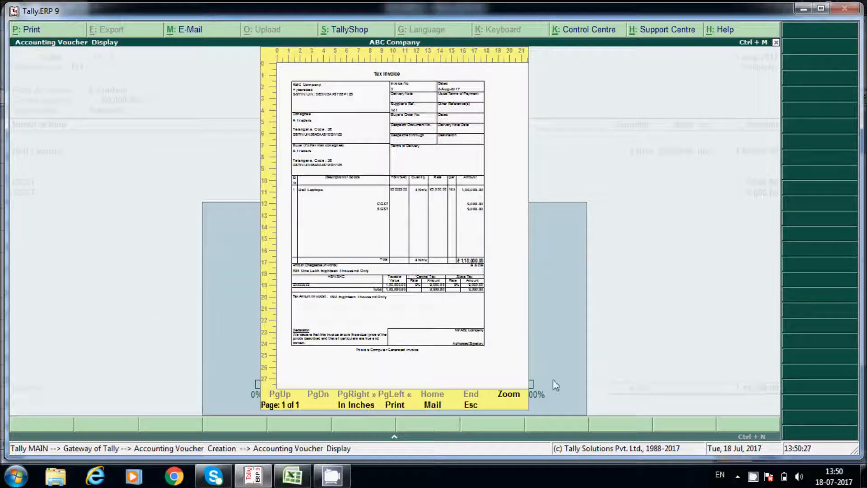
pyautogui.click(508, 394)
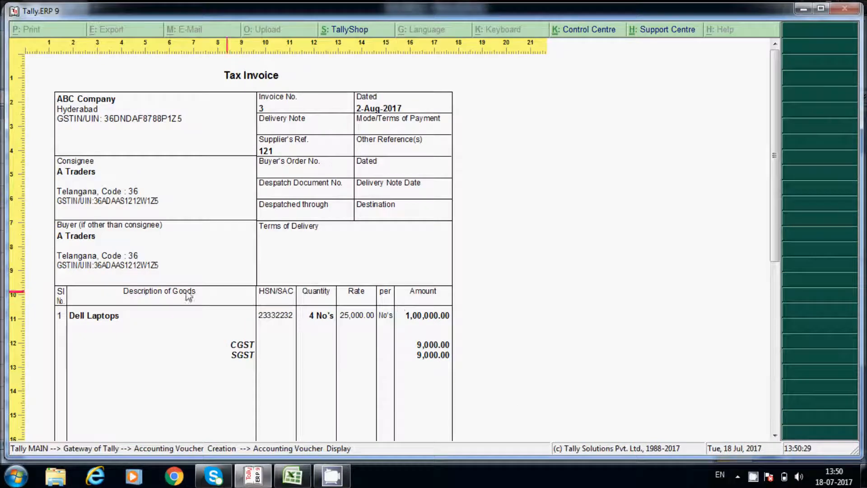
pyautogui.moveTo(329, 335)
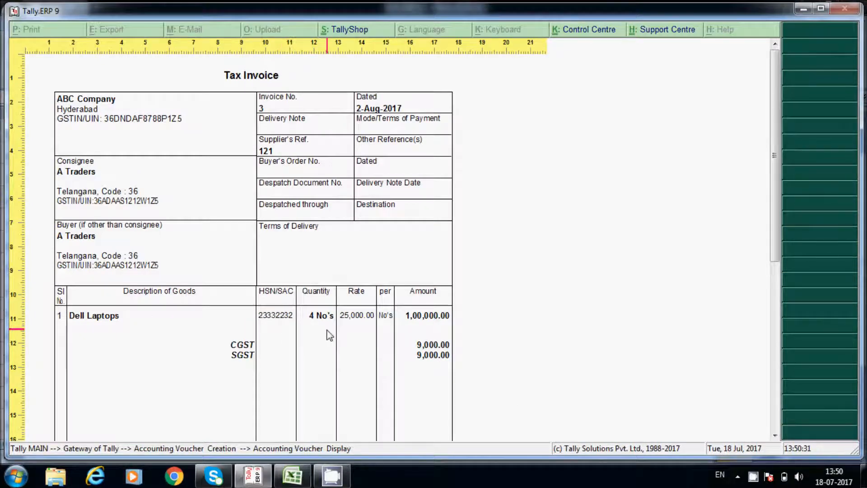
pyautogui.scroll(-3)
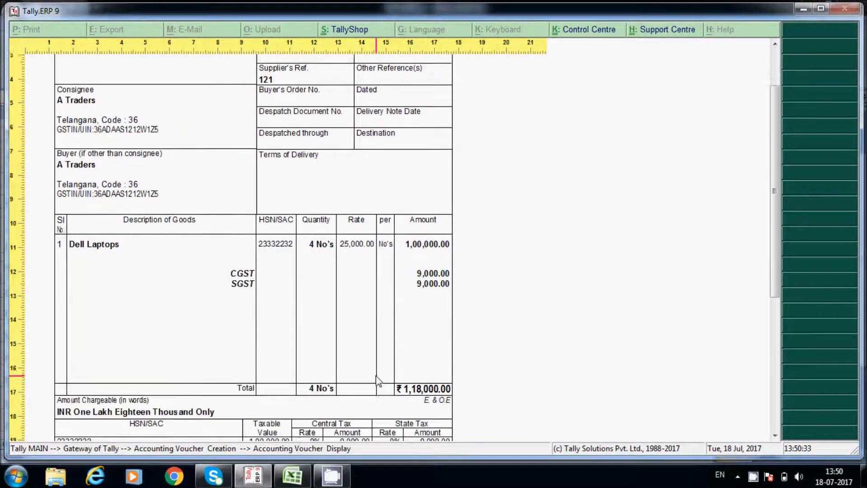
pyautogui.scroll(-3)
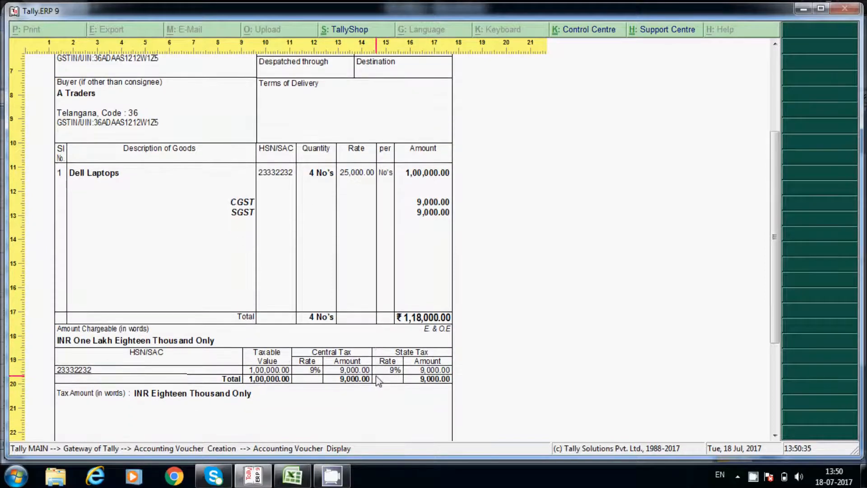
pyautogui.scroll(3)
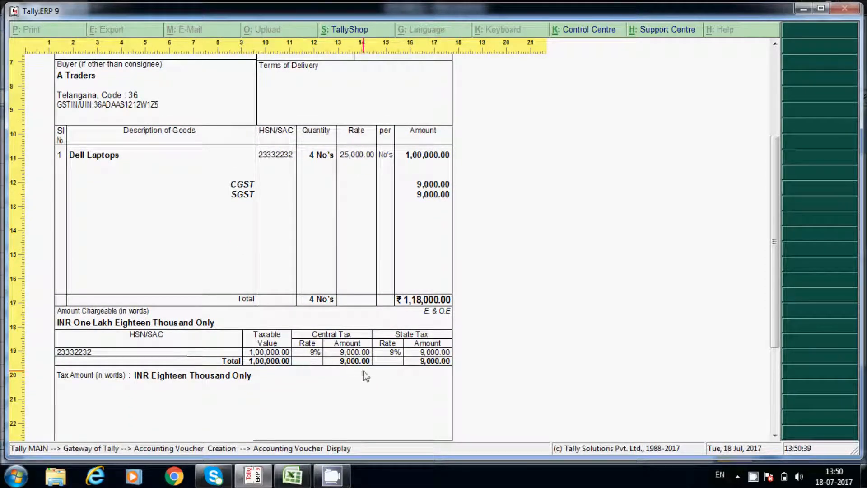
pyautogui.click(26, 30)
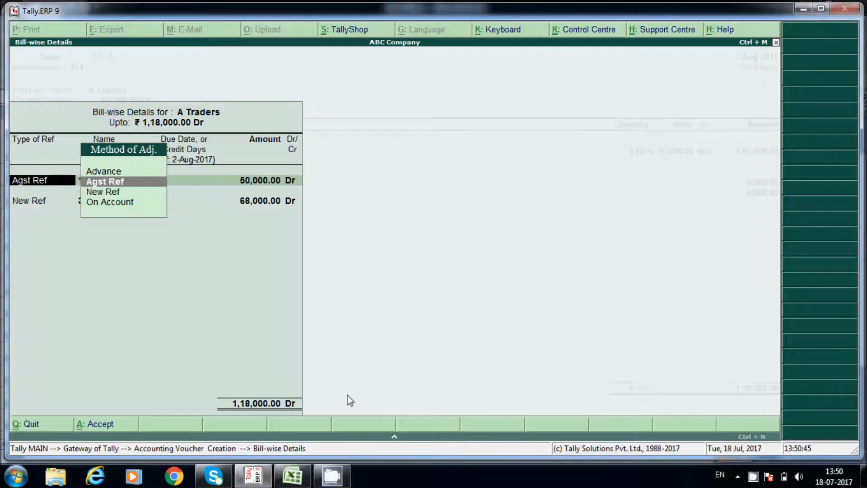
# Step: Open GSTR-1 via Statutory Reports > GST, showing the ₹1,18,000 B2B invoice and ₹50,000 advance setoff
pyautogui.click(103, 192)
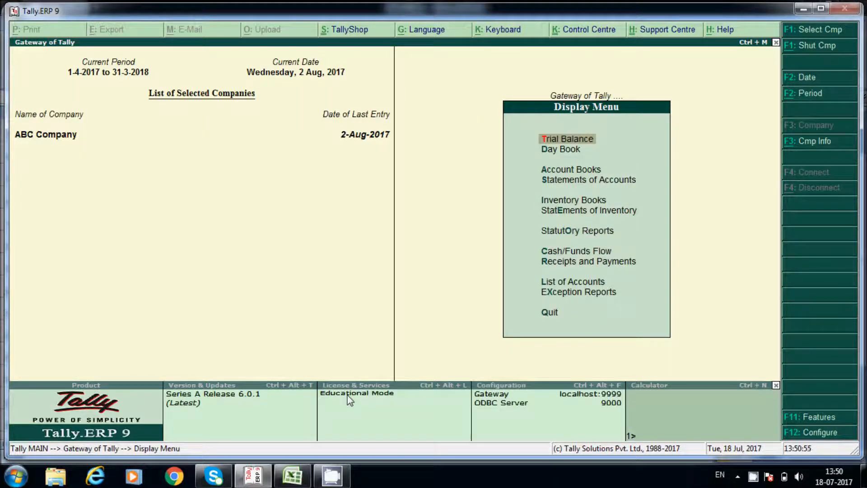
pyautogui.click(577, 231)
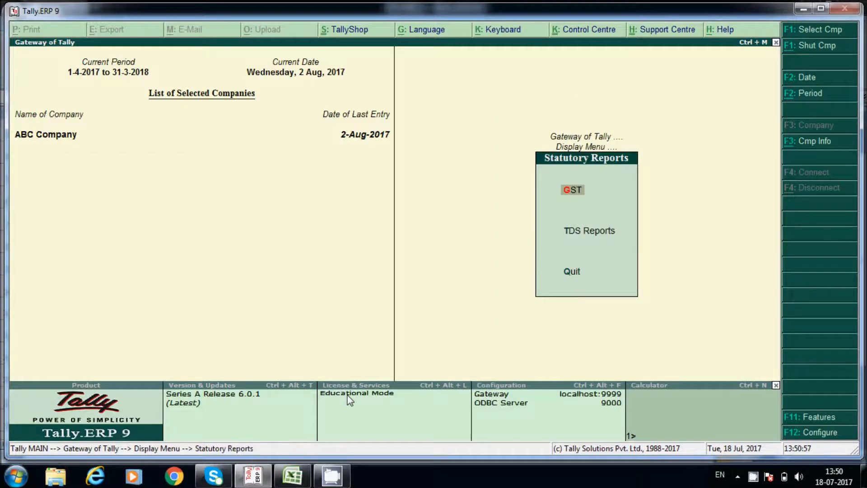
pyautogui.click(572, 189)
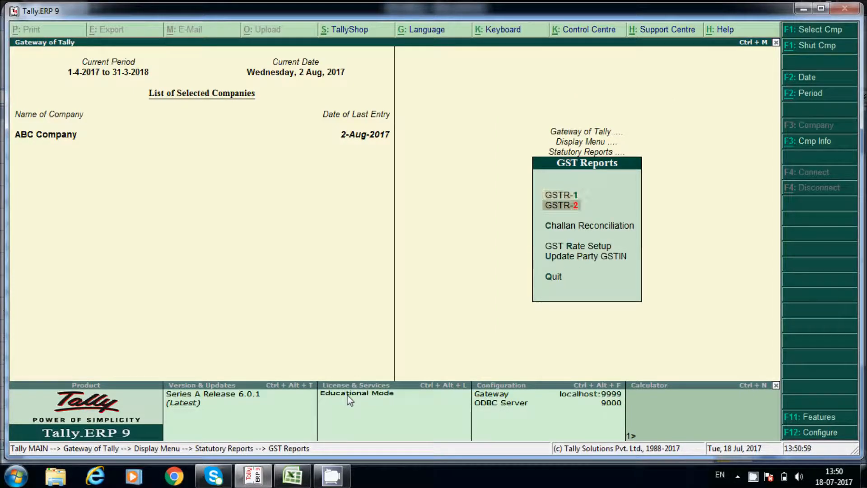
pyautogui.click(561, 195)
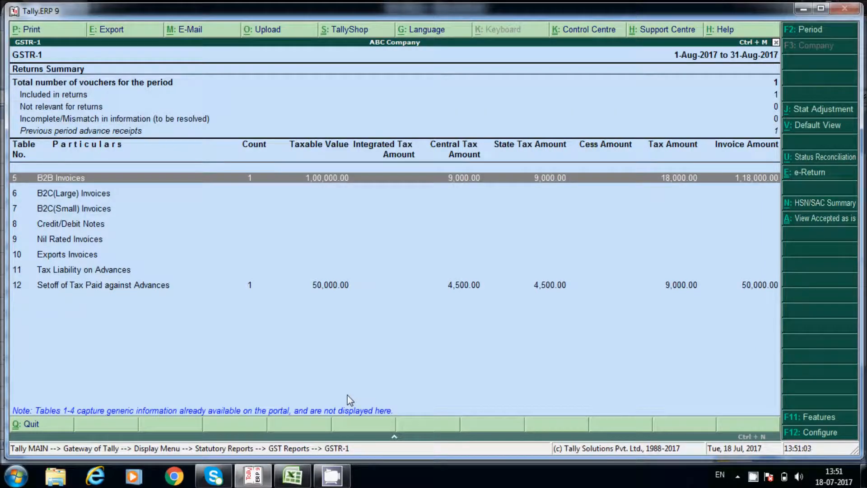
pyautogui.moveTo(405, 229)
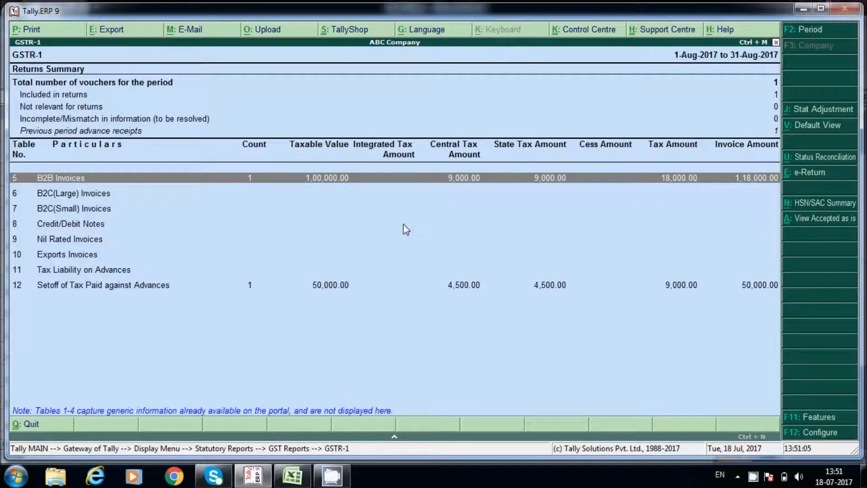
pyautogui.moveTo(330, 184)
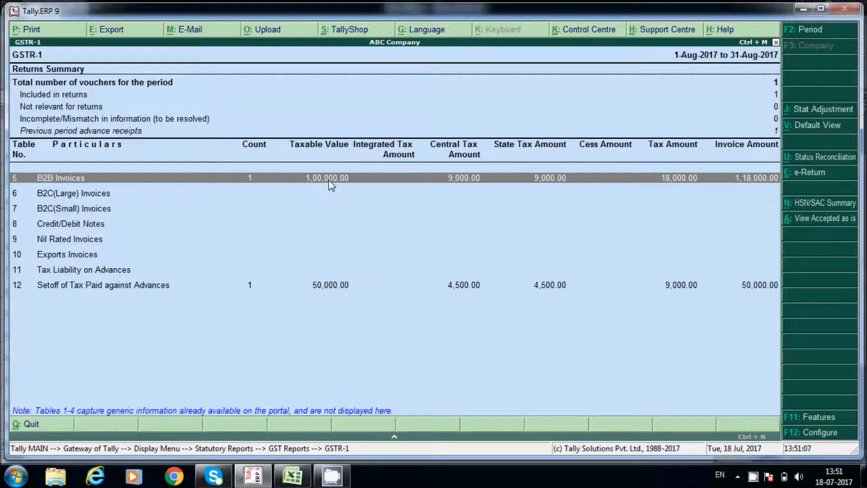
pyautogui.click(61, 178)
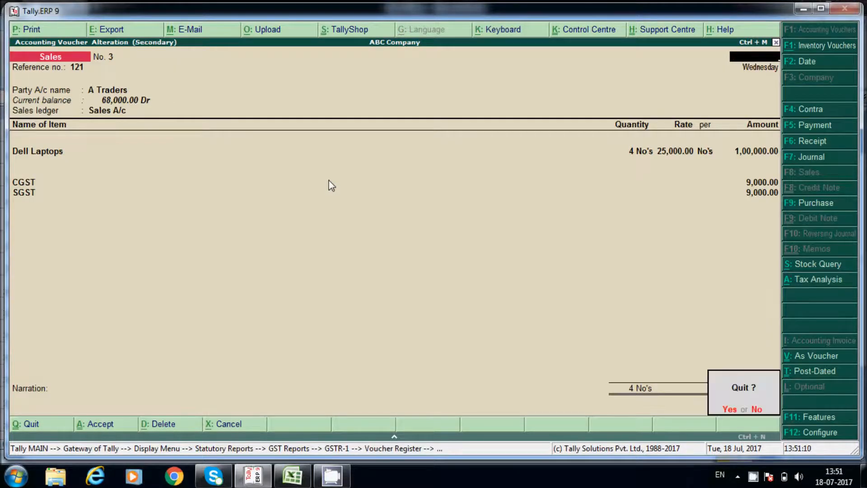
pyautogui.click(729, 409)
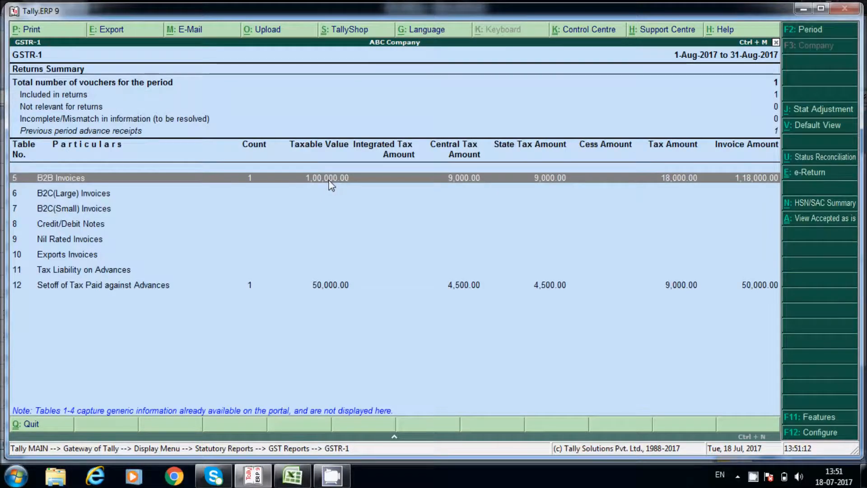
pyautogui.moveTo(106, 296)
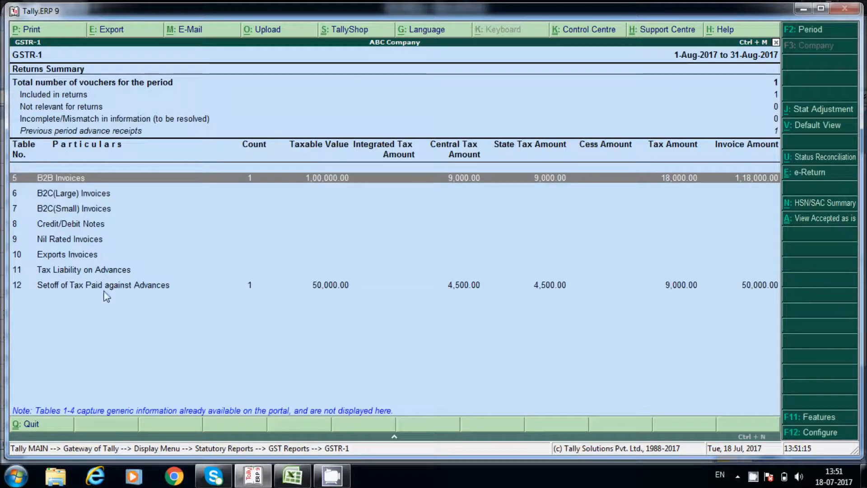
pyautogui.click(329, 285)
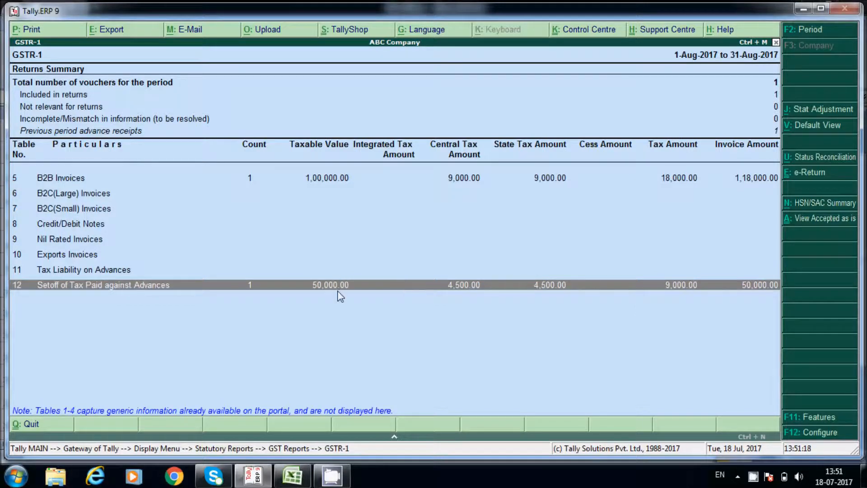
pyautogui.moveTo(663, 207)
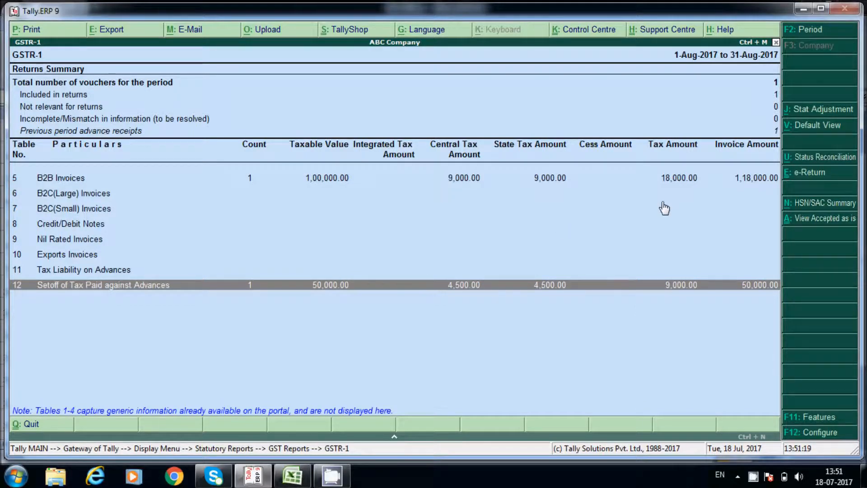
pyautogui.moveTo(682, 308)
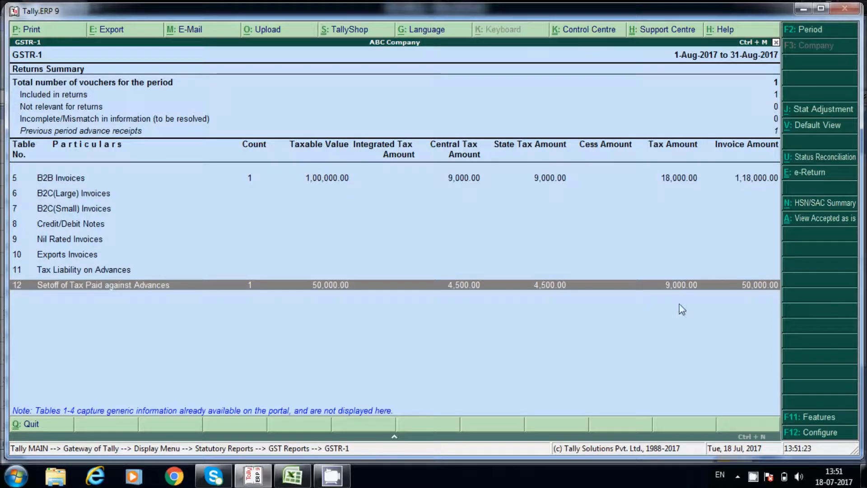
pyautogui.moveTo(652, 292)
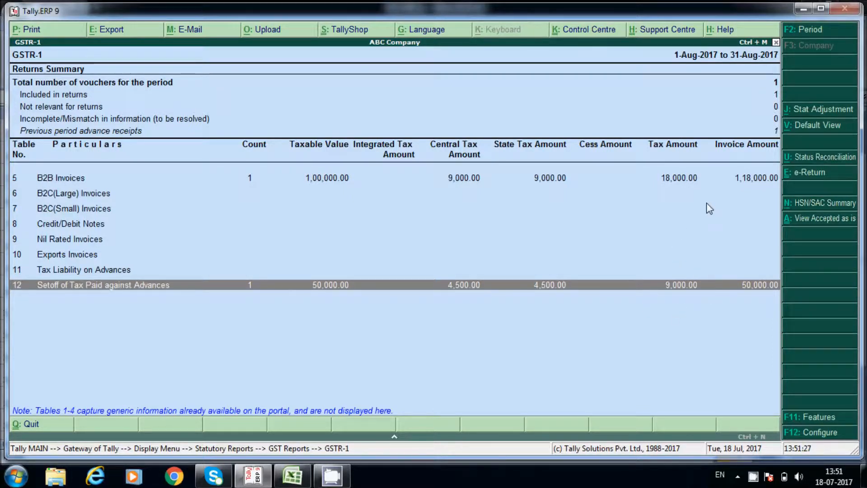
pyautogui.moveTo(698, 336)
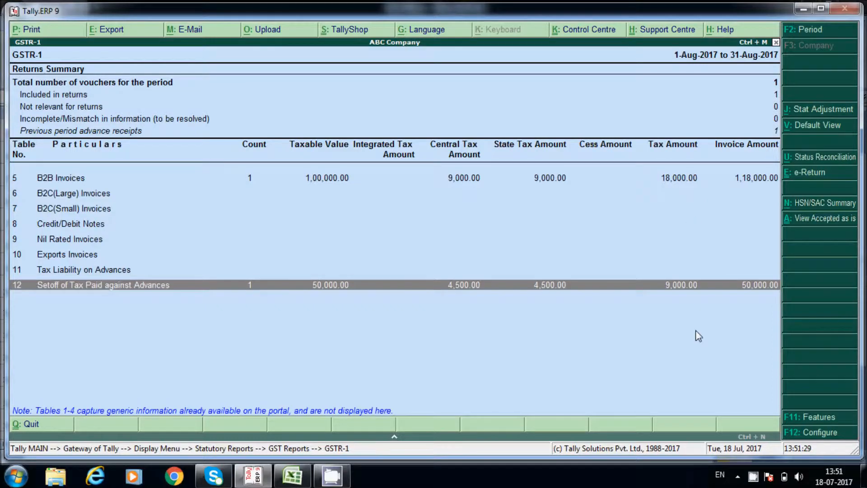
pyautogui.moveTo(101, 271)
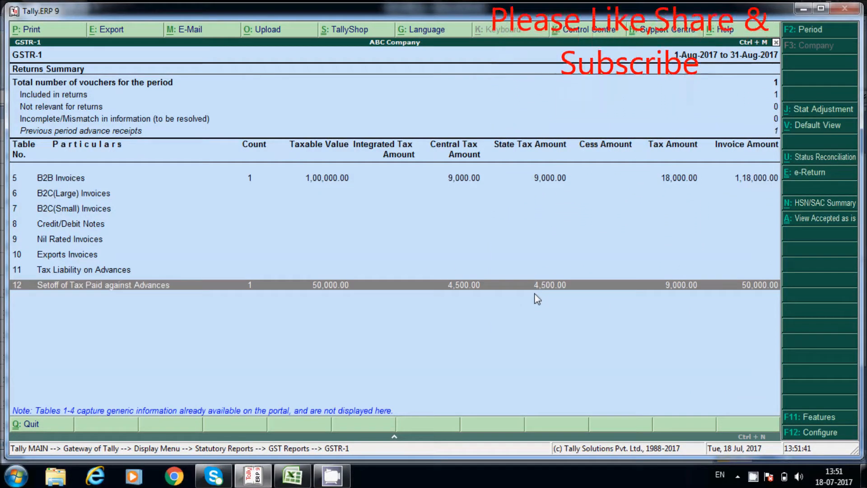
pyautogui.moveTo(585, 307)
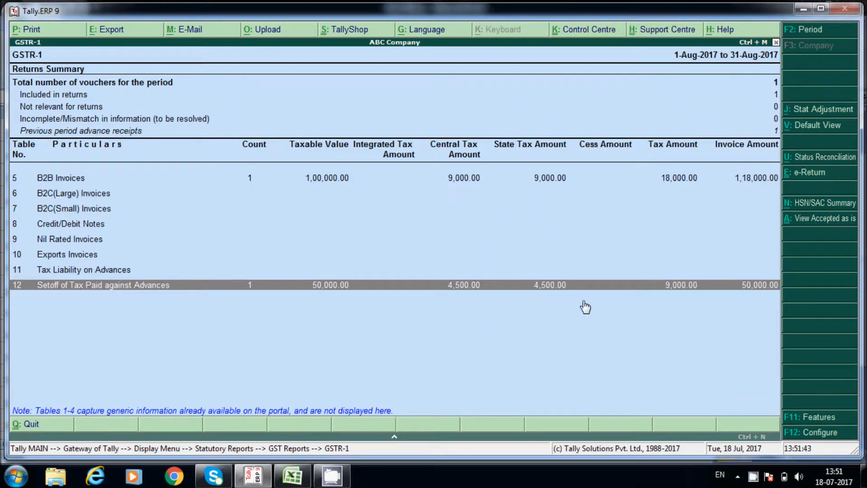